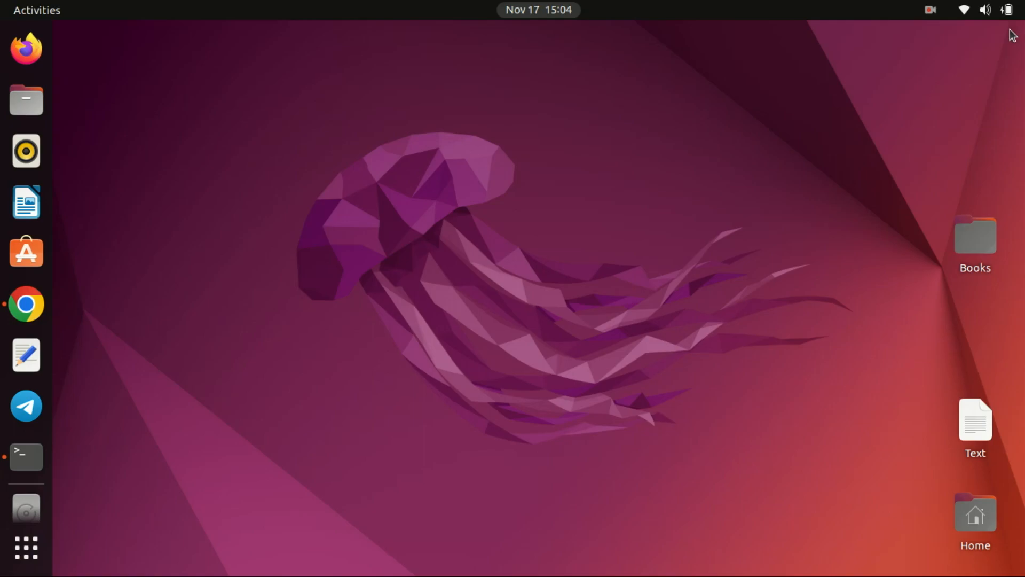
mouse_move(877, 60)
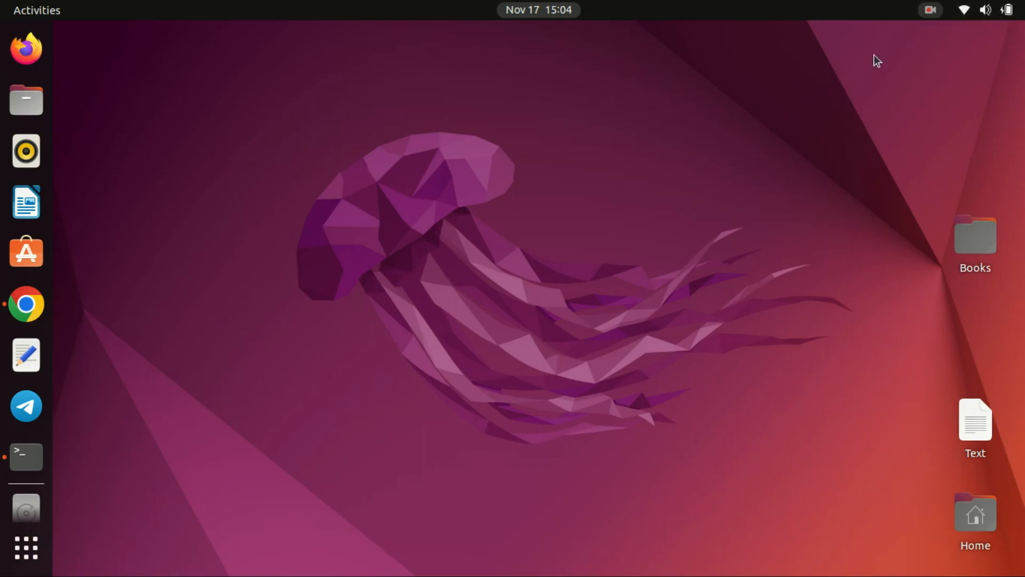
mouse_move(911, 210)
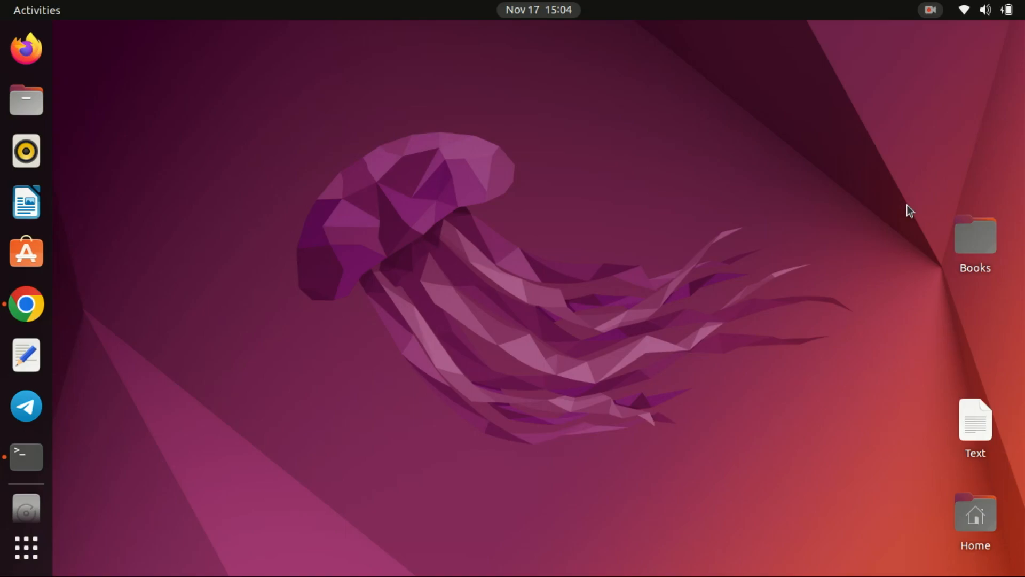
mouse_move(52, 337)
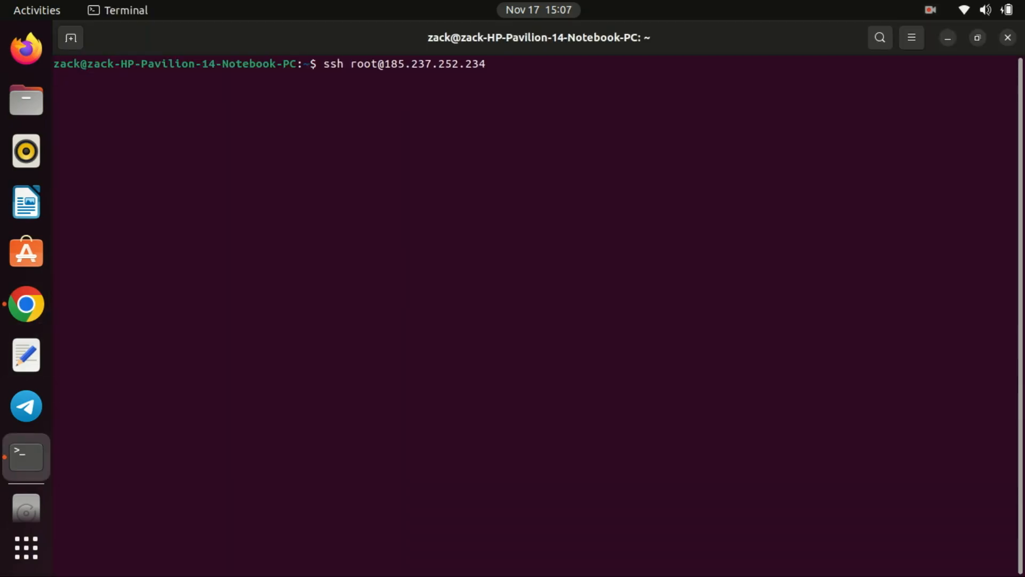
SSH into 185.237.252.234 as root with the password, clear the screen, then exit the session.
key("Return")
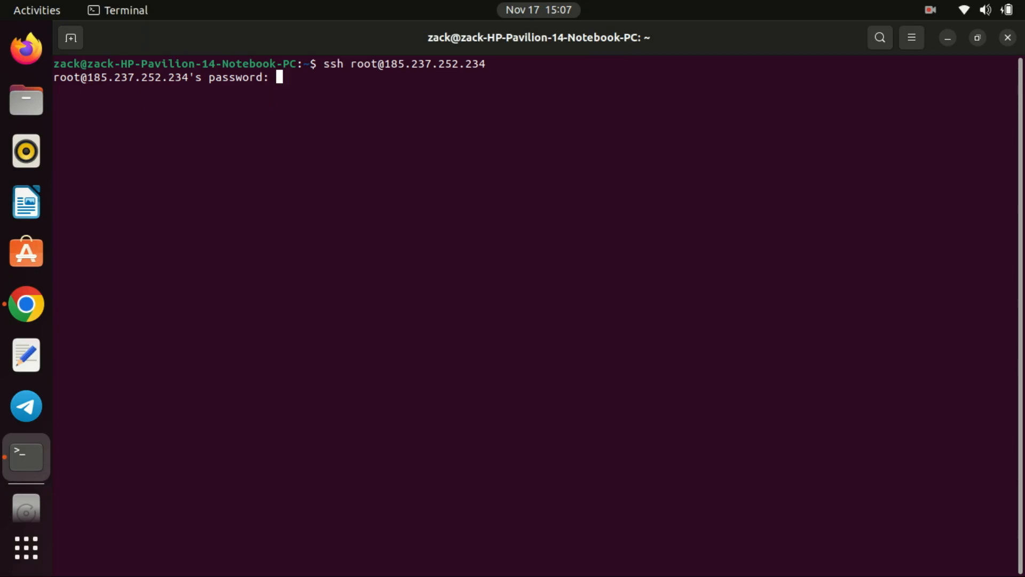
key("Return")
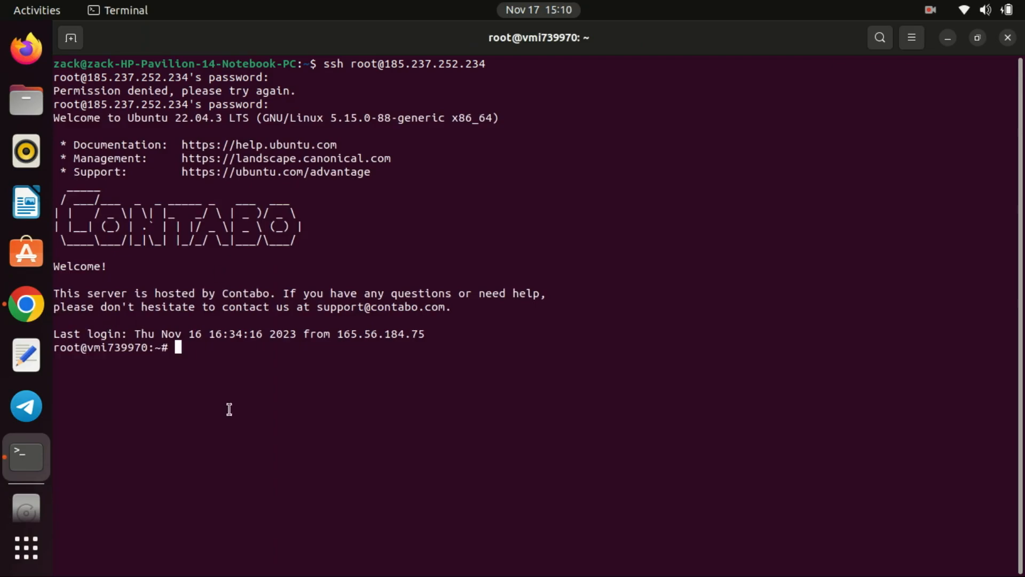
type("cl")
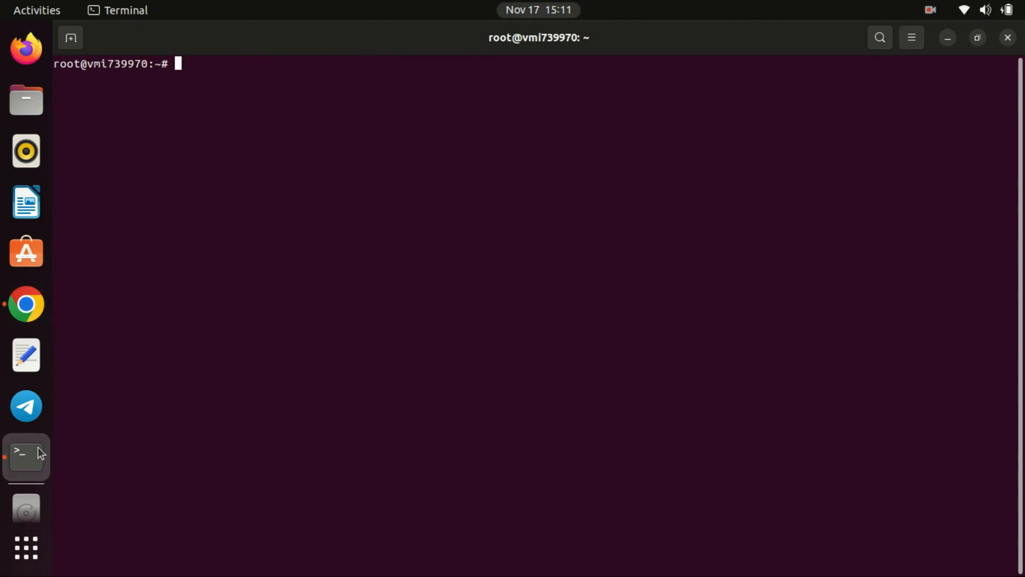
type("exit")
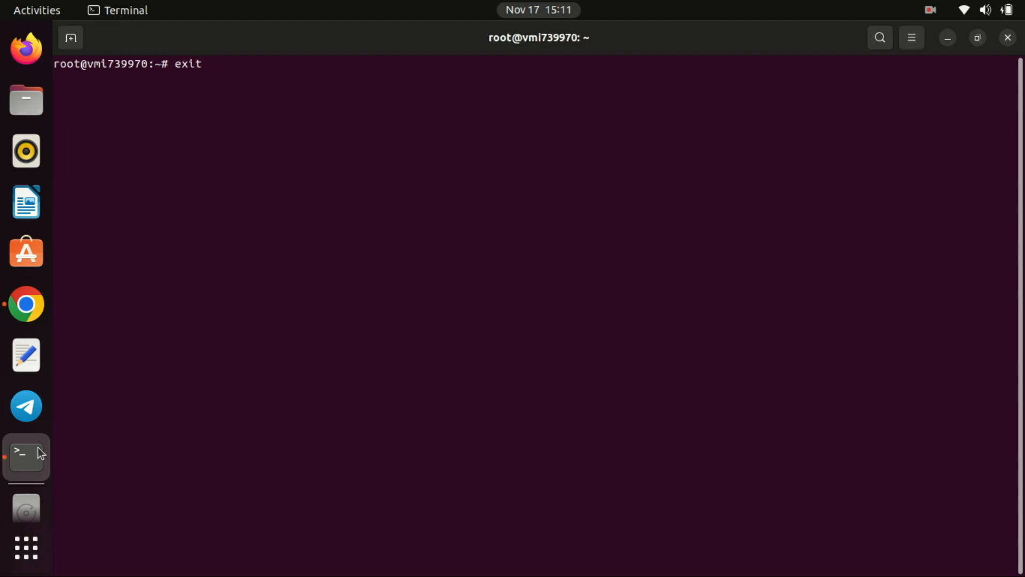
key("Return")
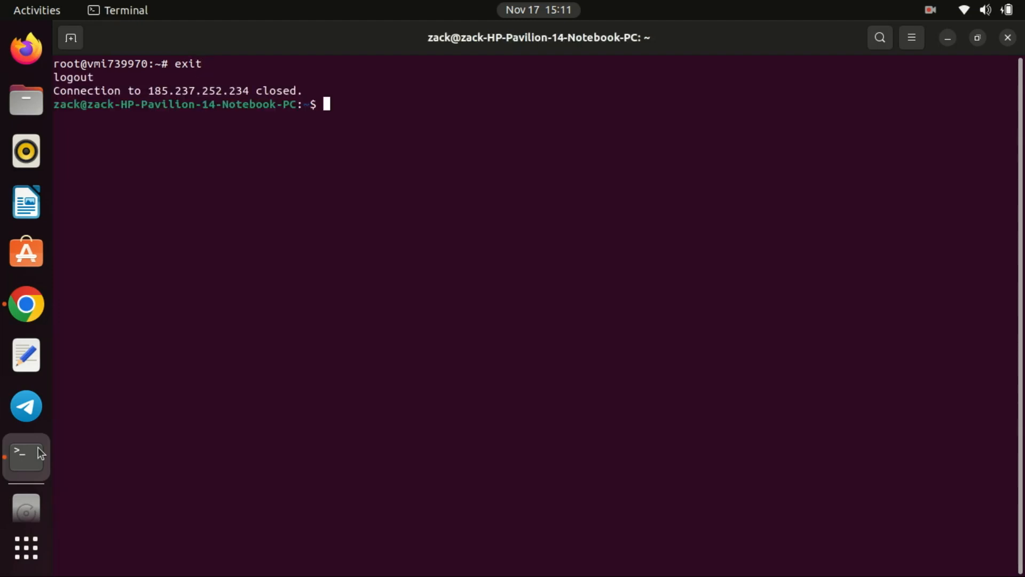
Run ssh-keygen -t rsa accepting the default id_rsa path and an empty passphrase.
type("ssh-keygen -t rsa")
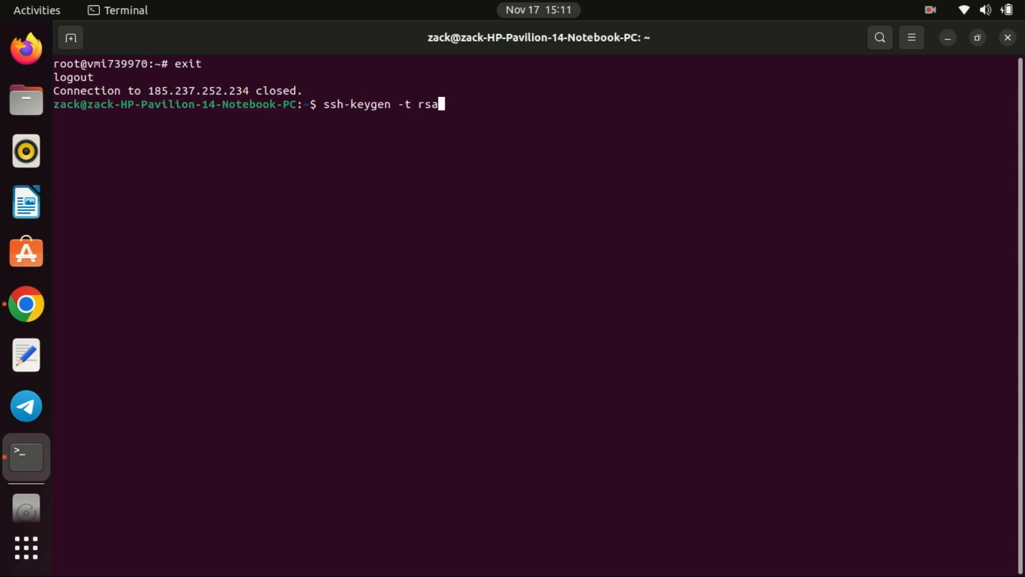
key("Return")
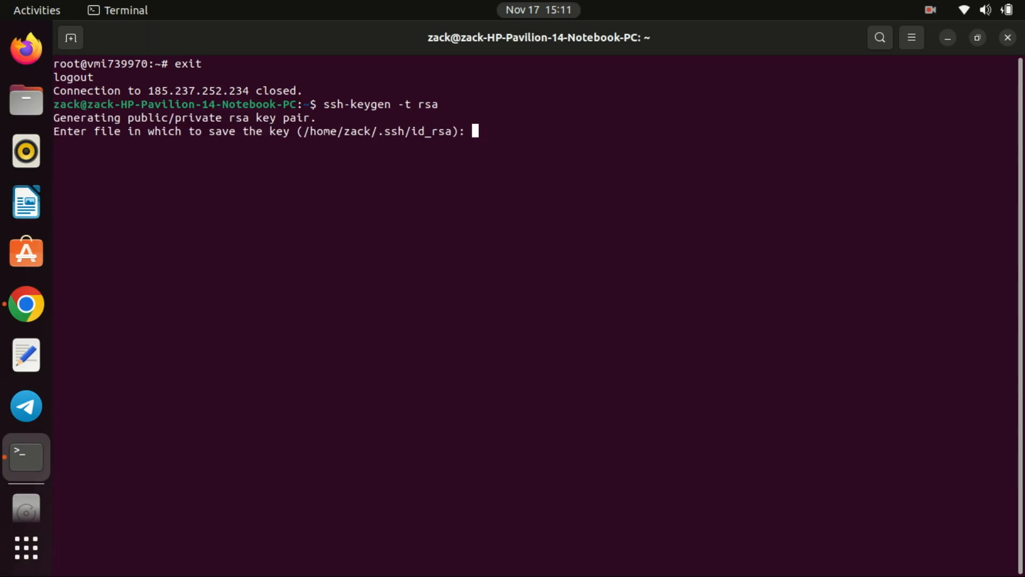
key("Return")
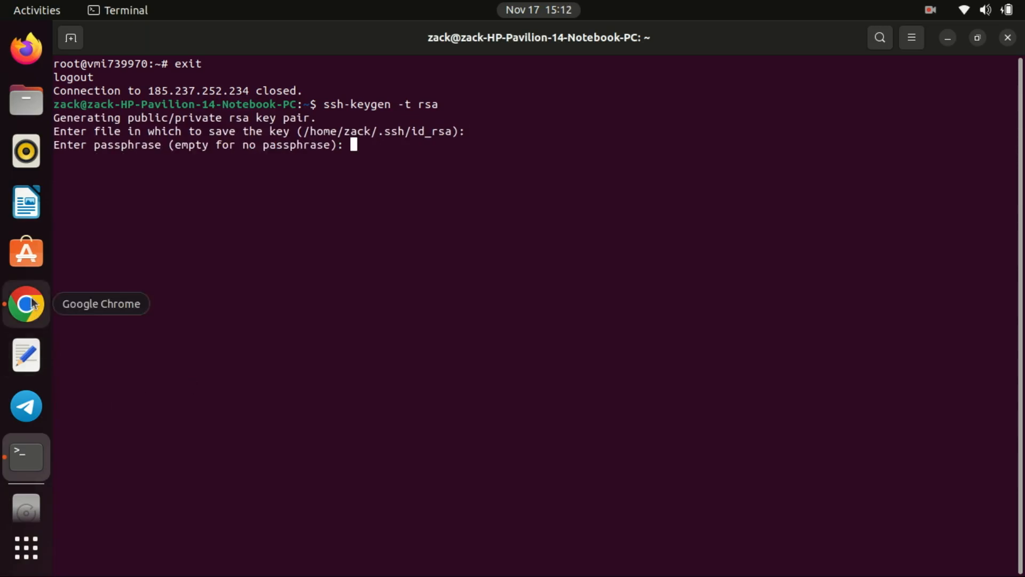
key("Return")
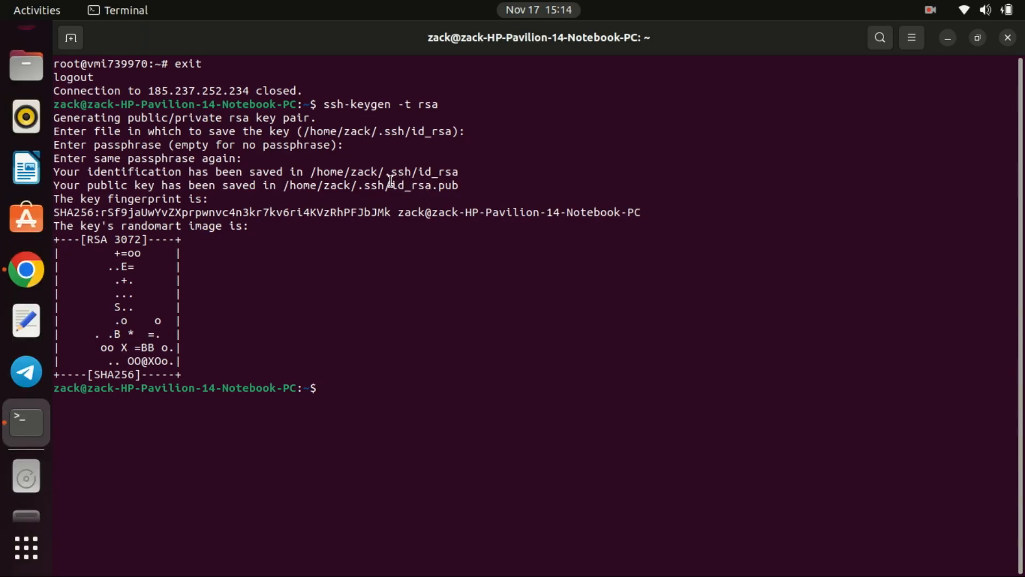
double_click(424, 185)
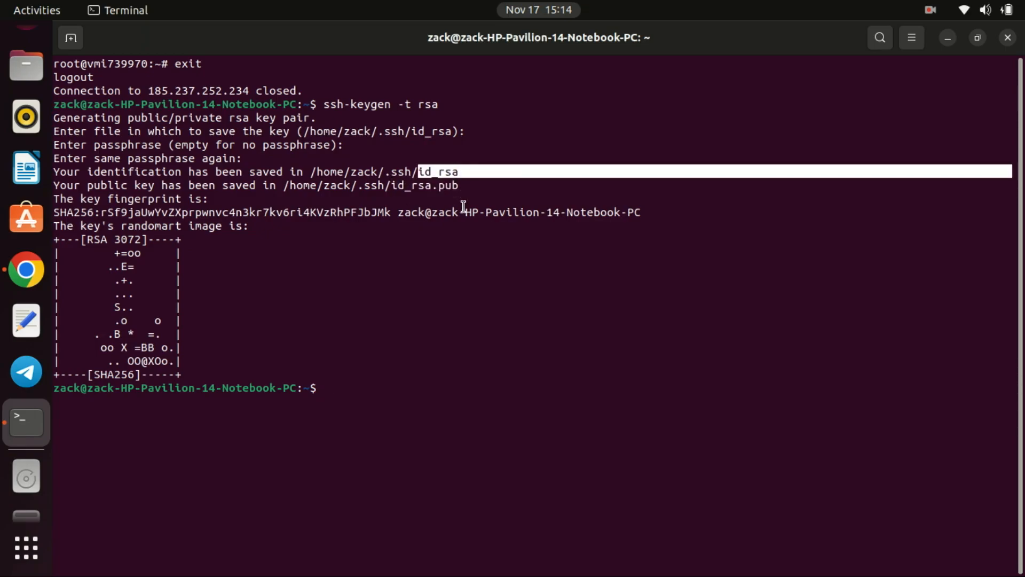
type("ssh-copy-id user@185.237.252.234")
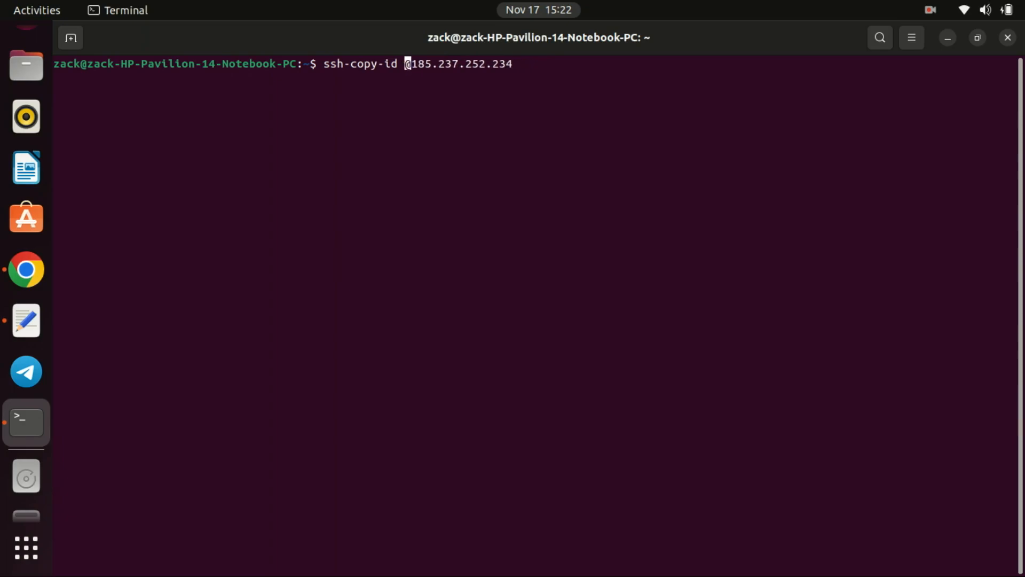
type("r")
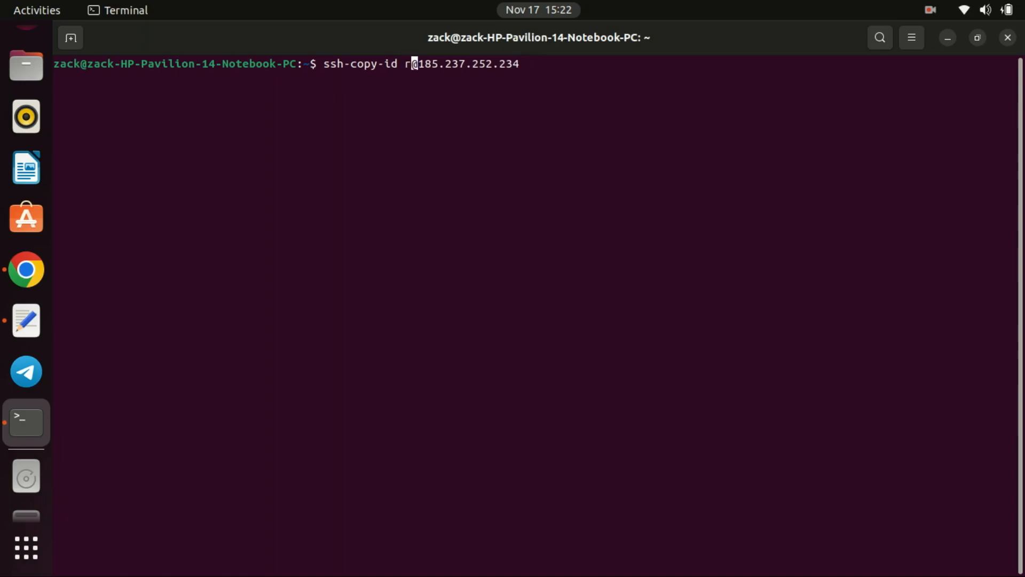
type("oot")
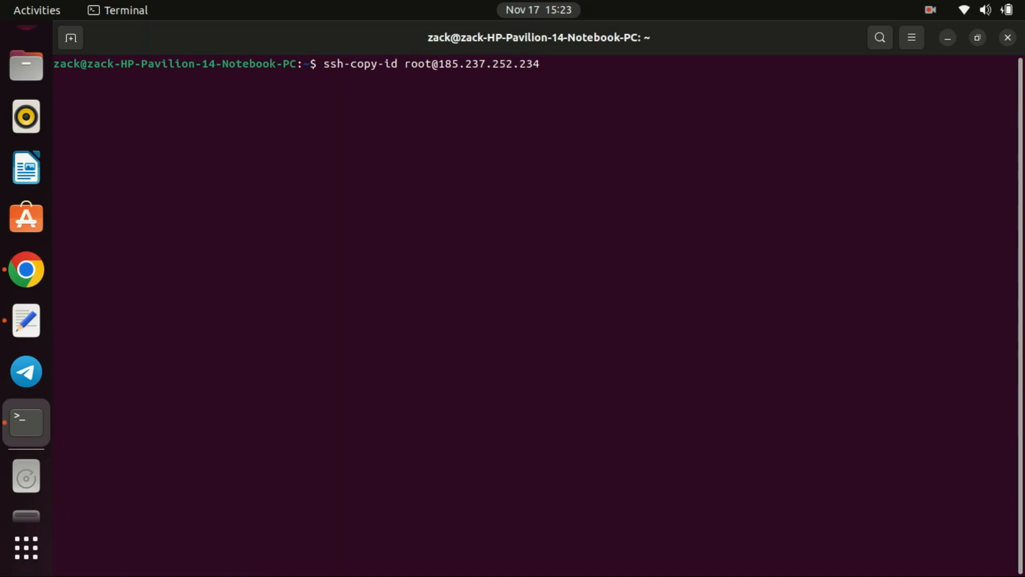
key("Return")
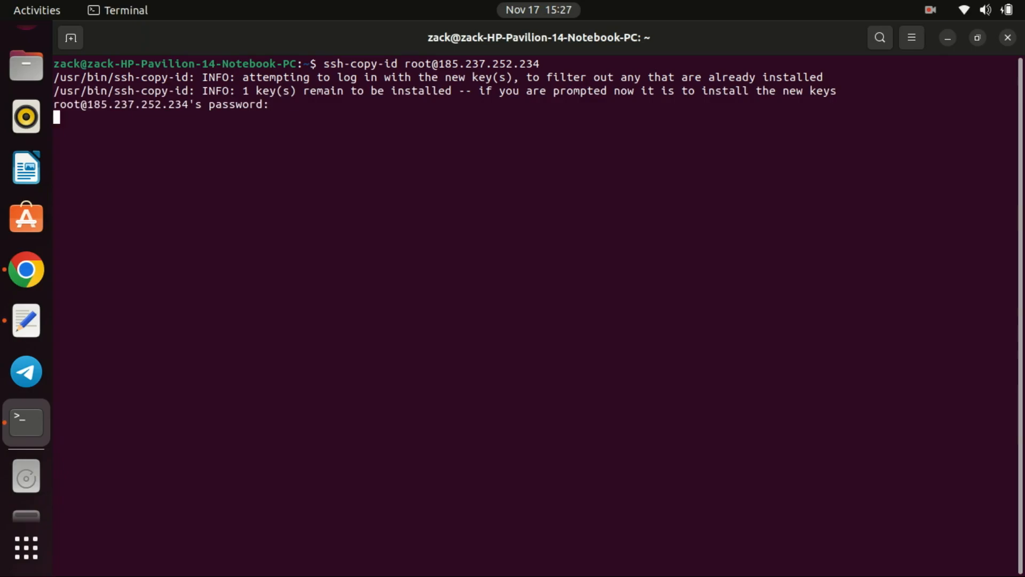
key("Return")
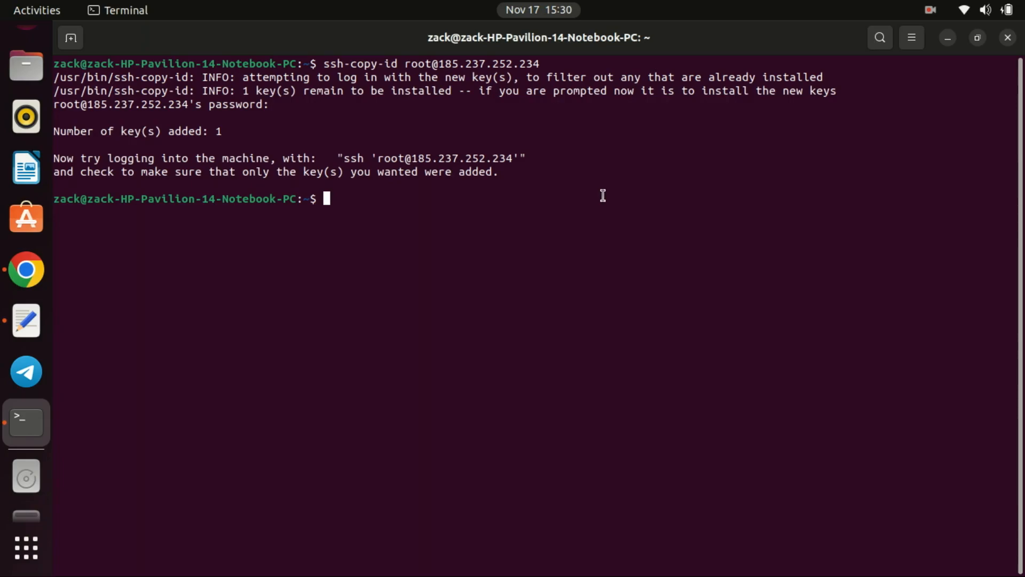
mouse_move(527, 184)
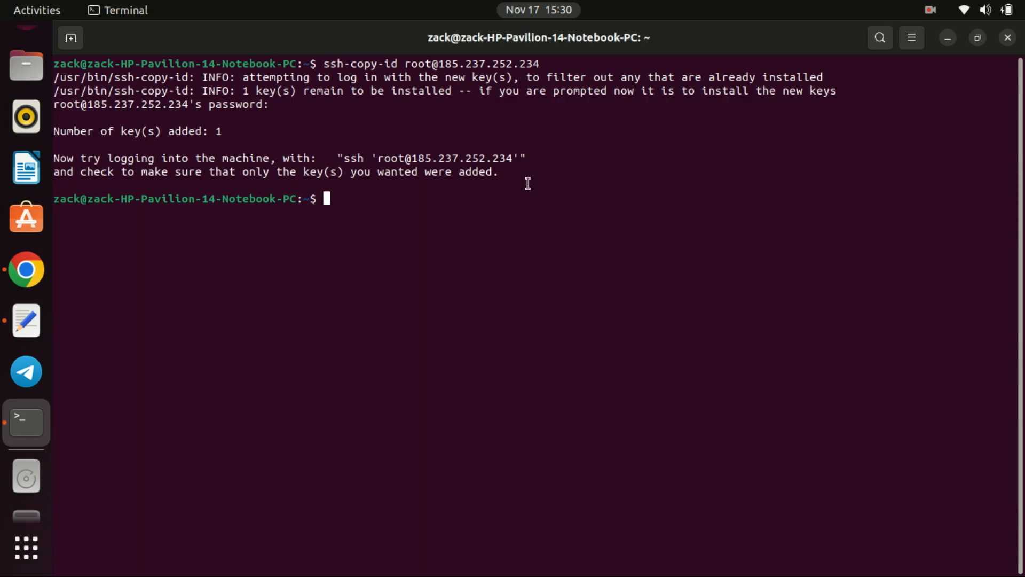
type("ssh")
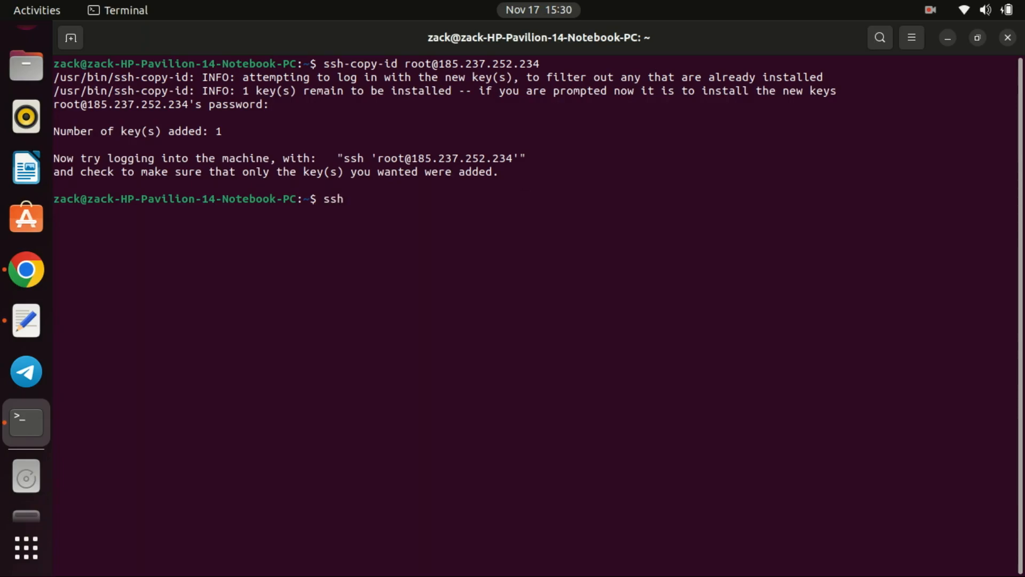
type("roo")
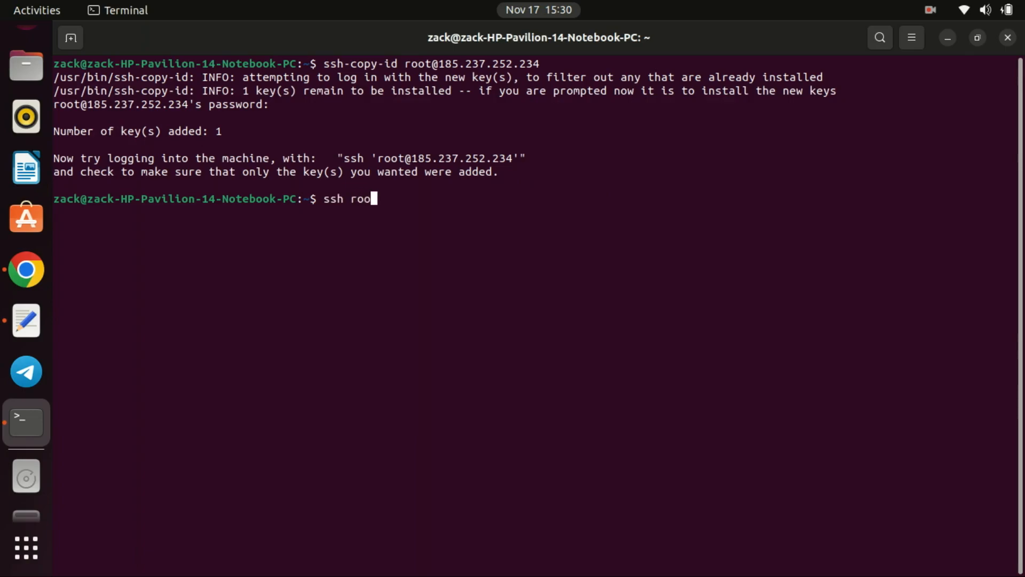
type("t@")
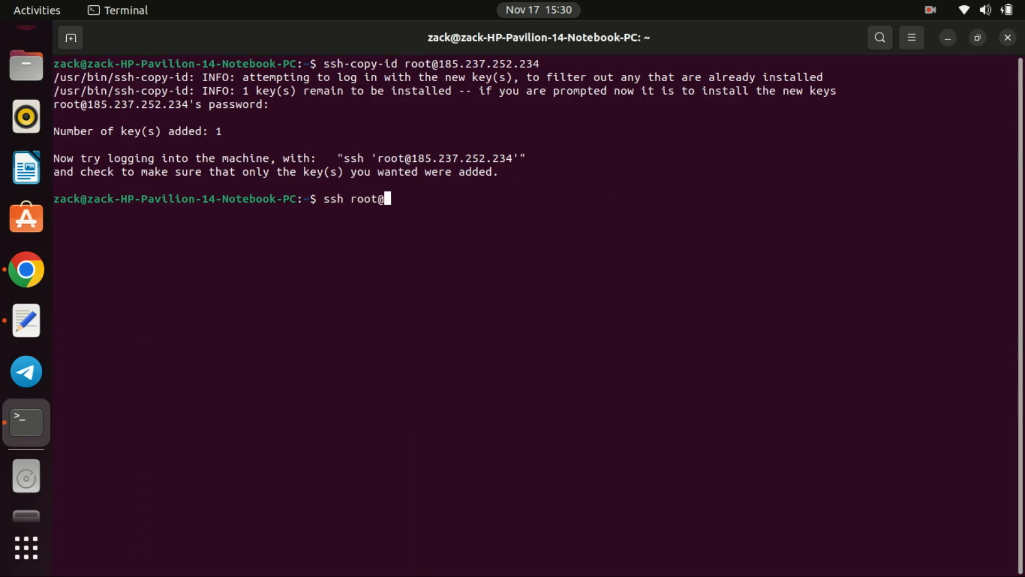
type("18")
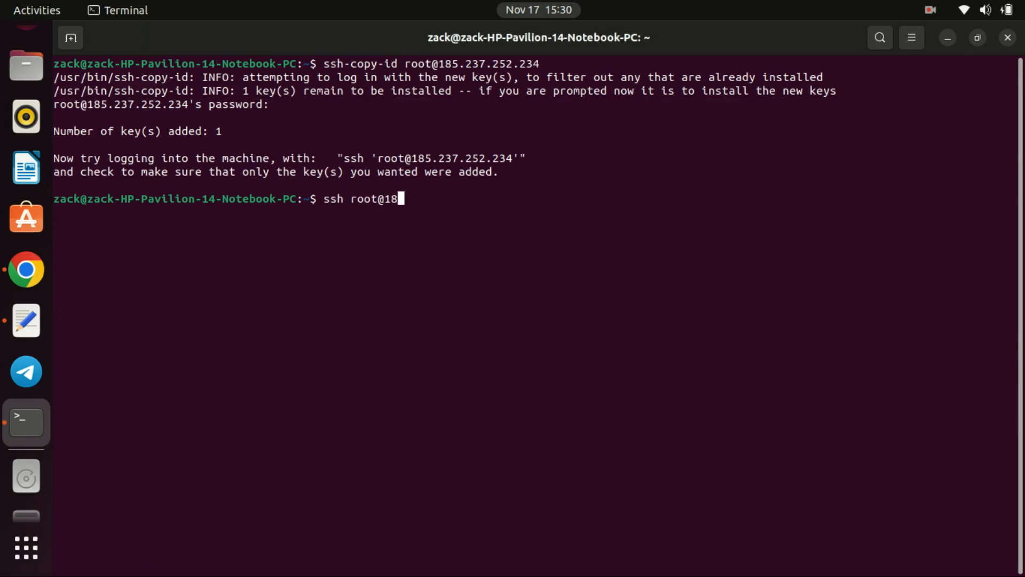
type("5")
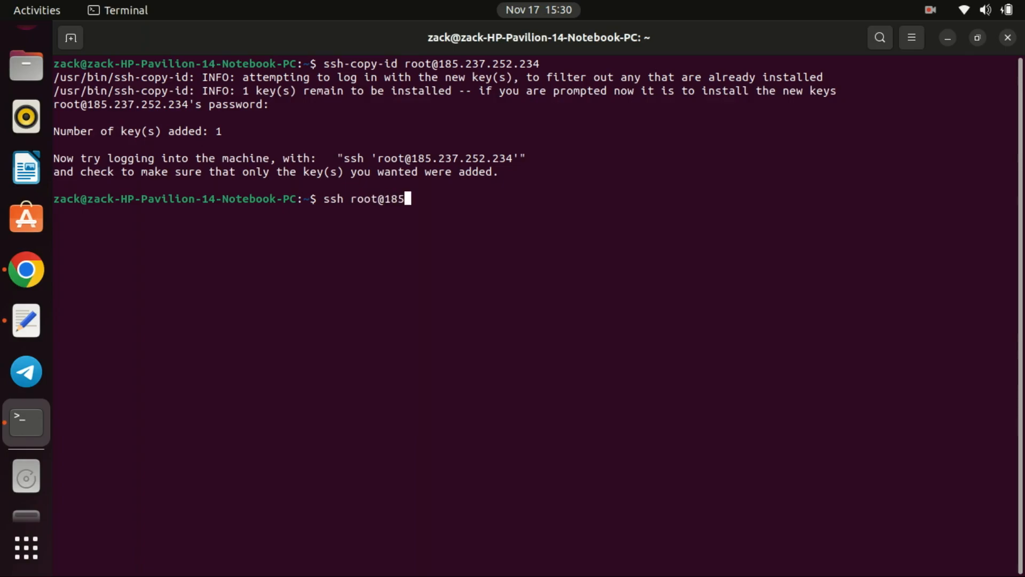
type(".")
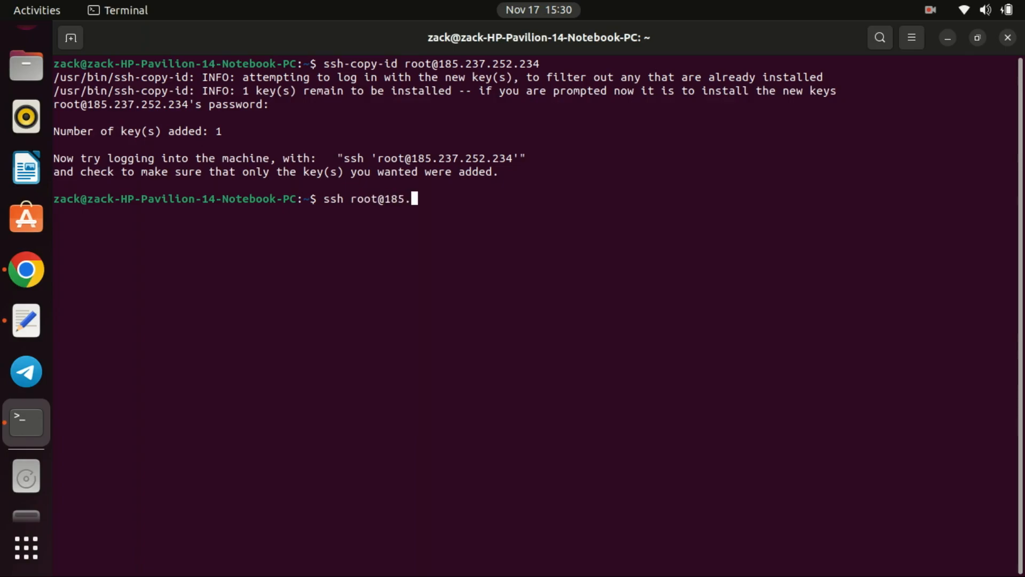
type("237")
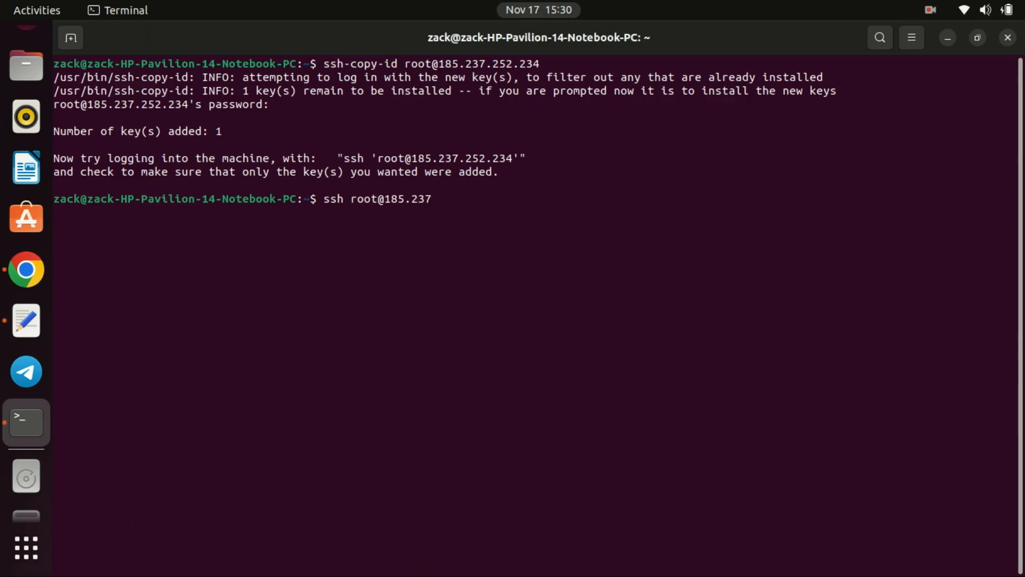
type(".")
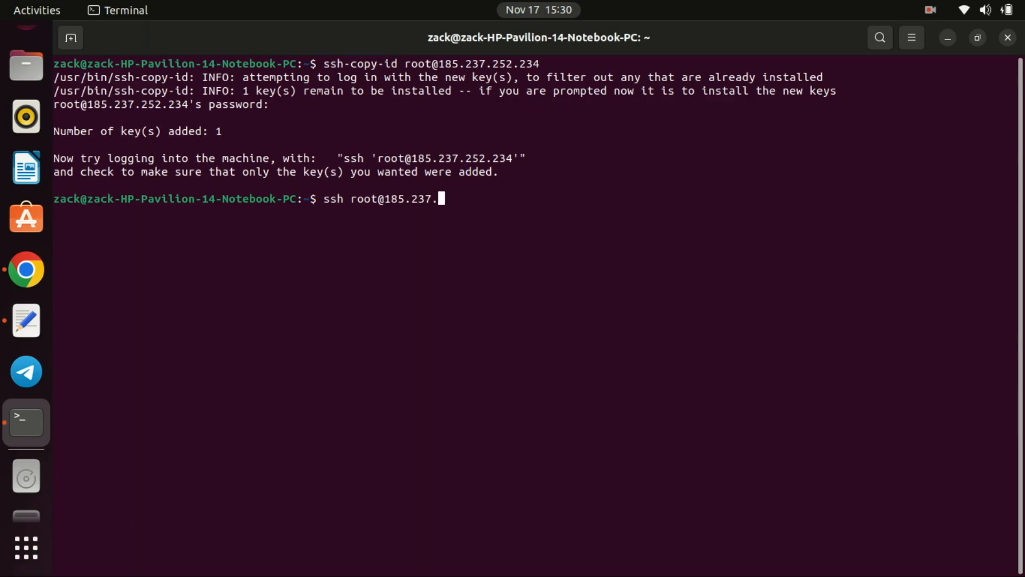
type("252.")
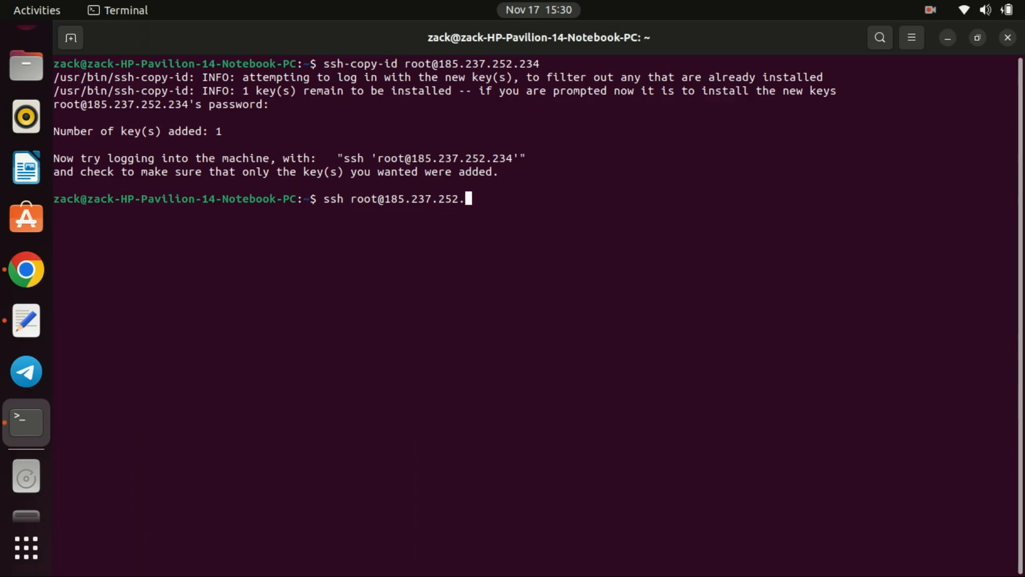
type("234")
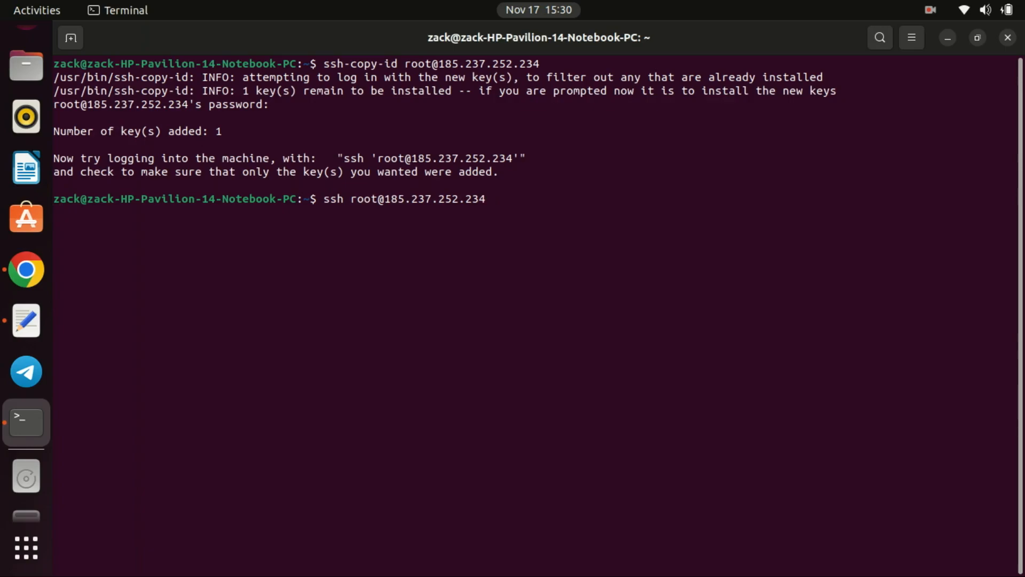
key("Return")
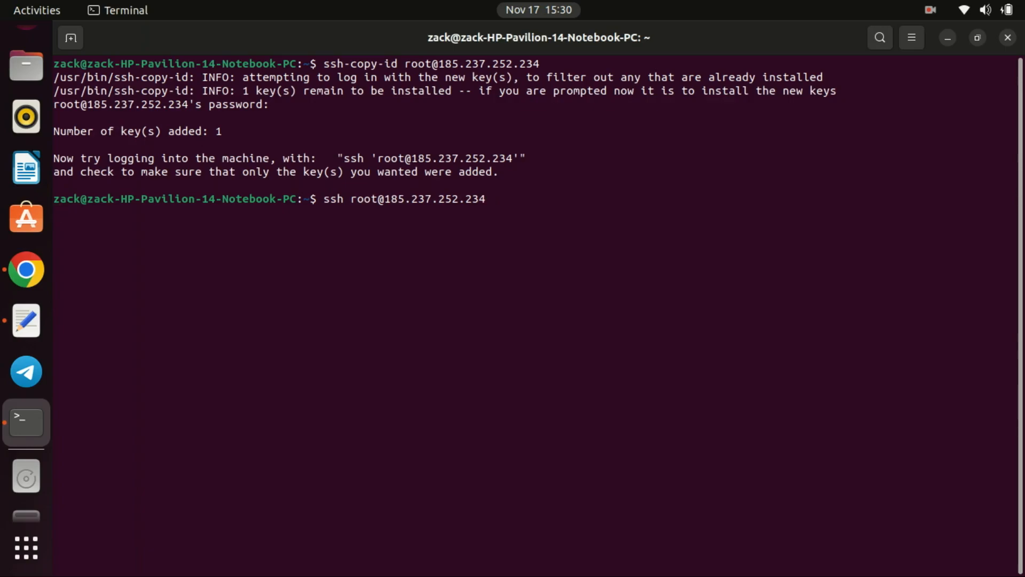
key("Return")
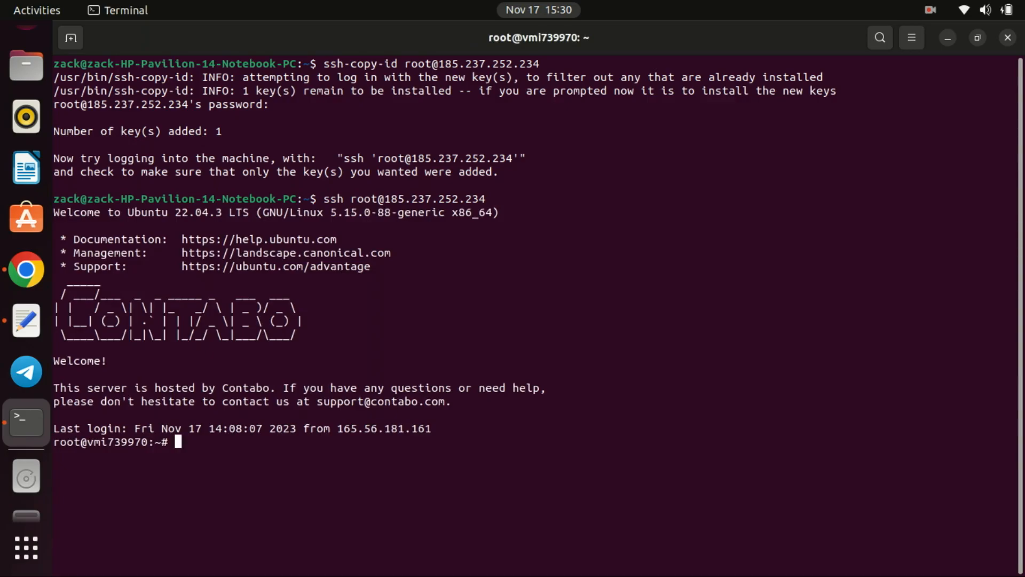
mouse_move(133, 255)
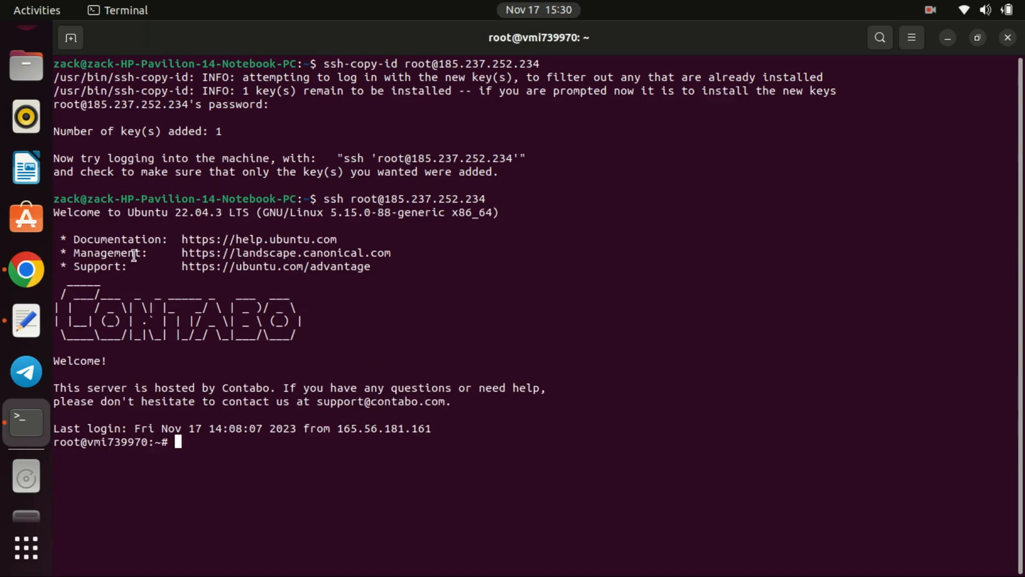
type("cat")
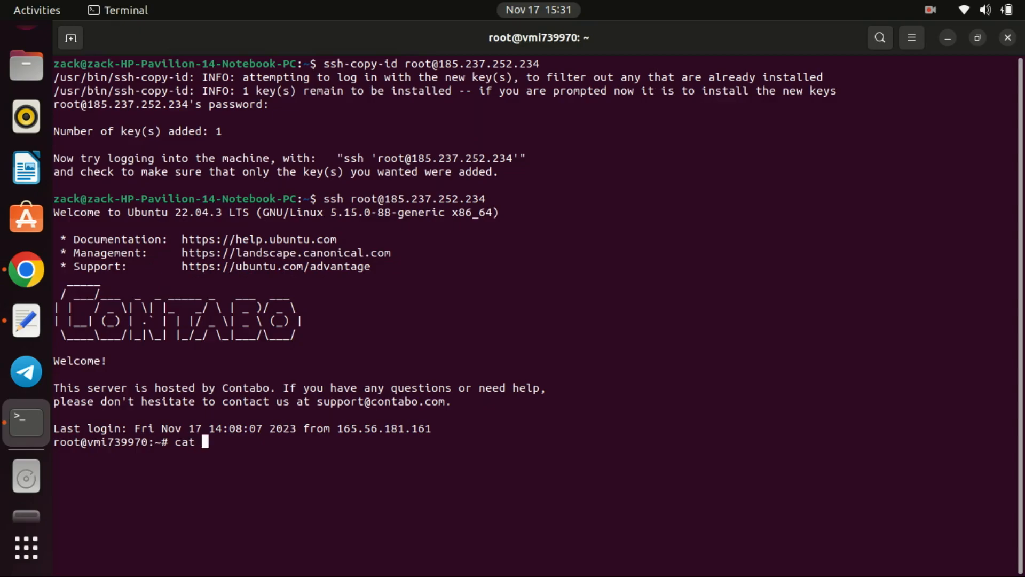
key("ctrl+l")
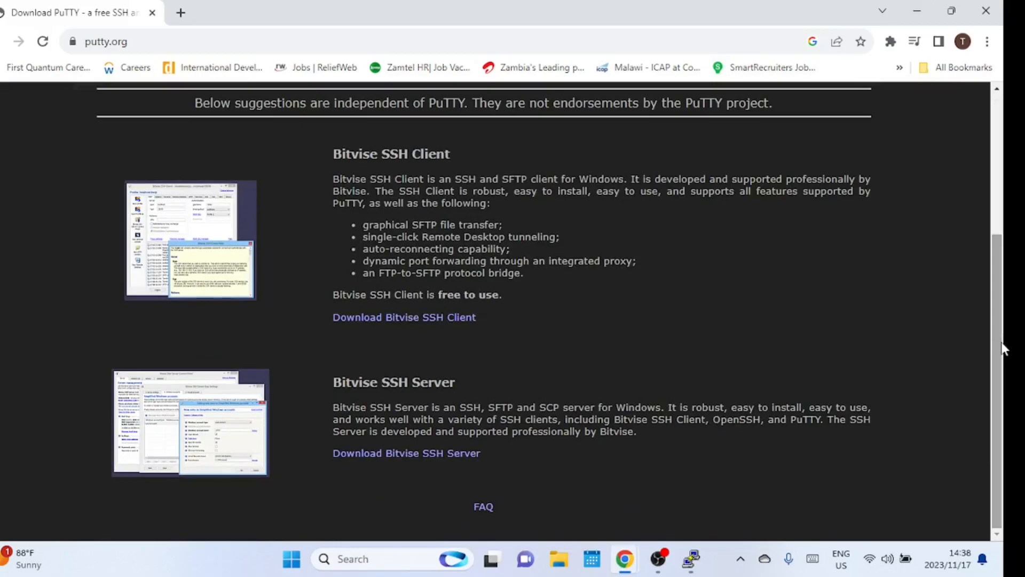
From putty.org's download page, fetch the 64-bit x86 puttygen.exe and confirm it finished.
scroll("up", 3)
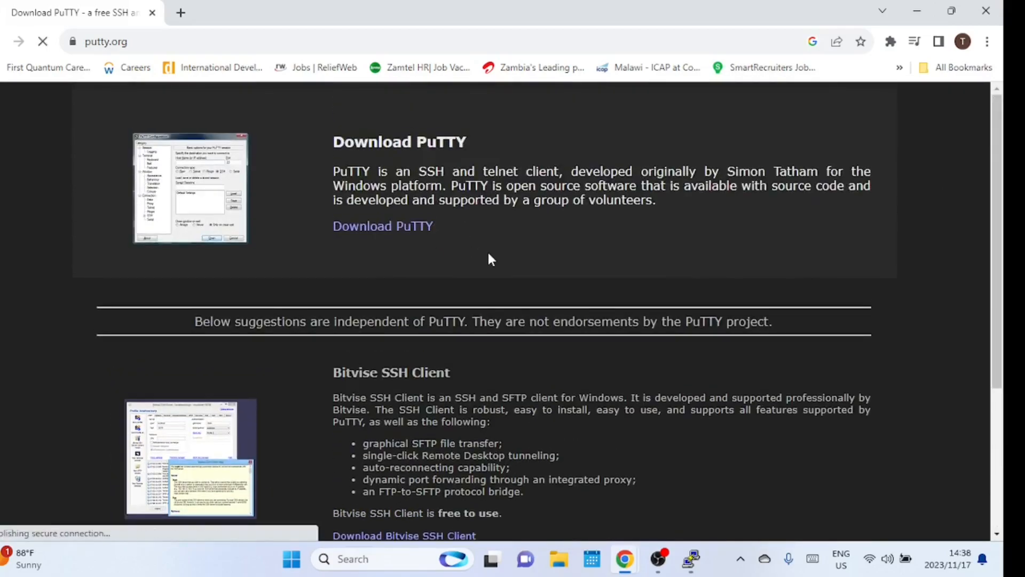
left_click(382, 225)
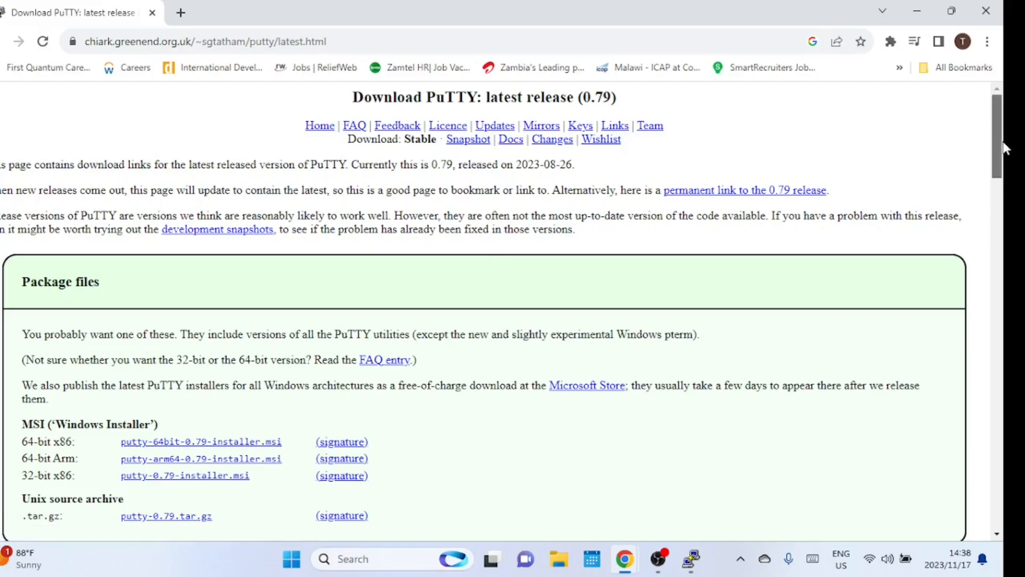
scroll("down", 3)
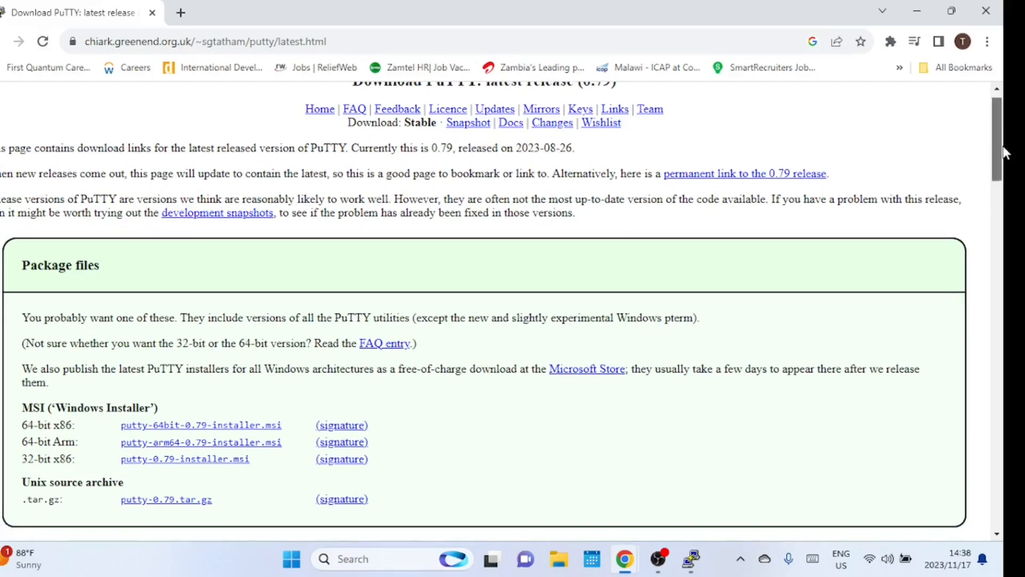
scroll("down", 3)
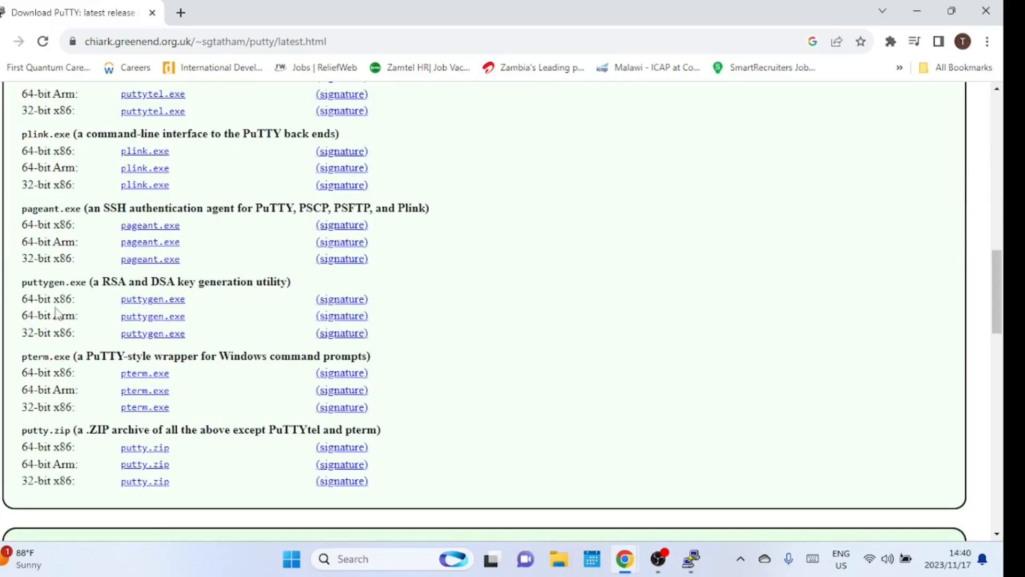
mouse_move(152, 315)
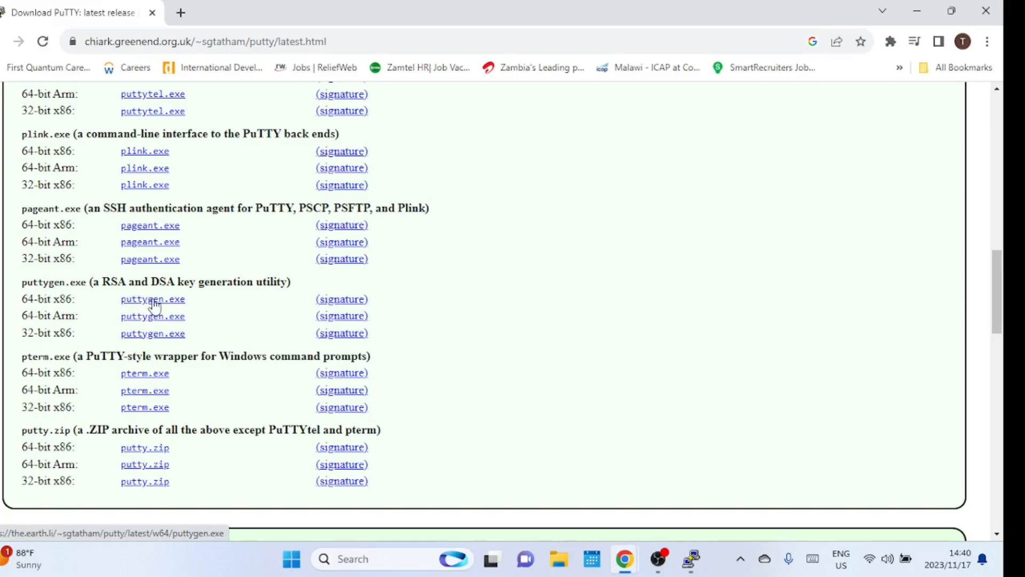
left_click(153, 299)
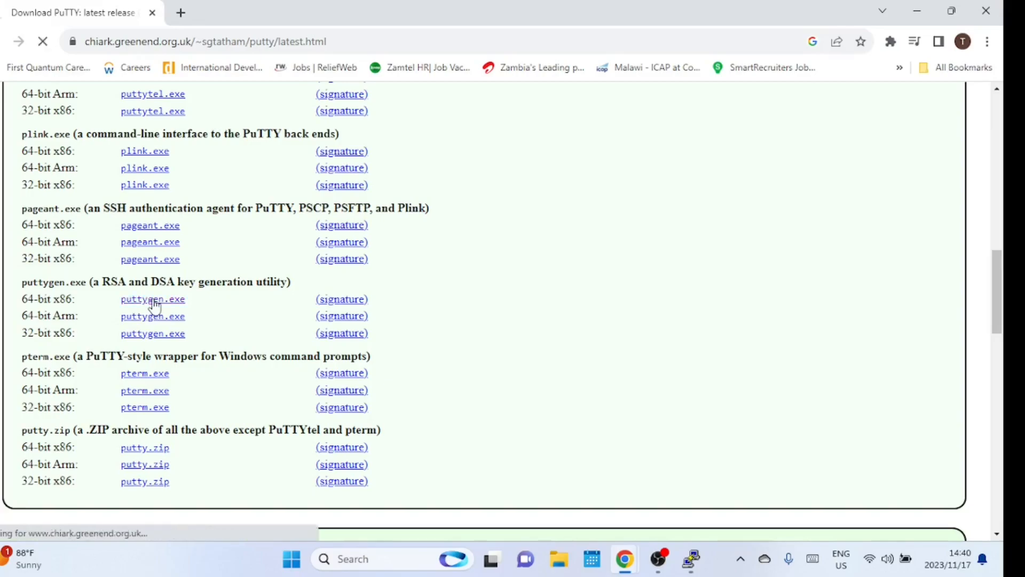
mouse_move(153, 299)
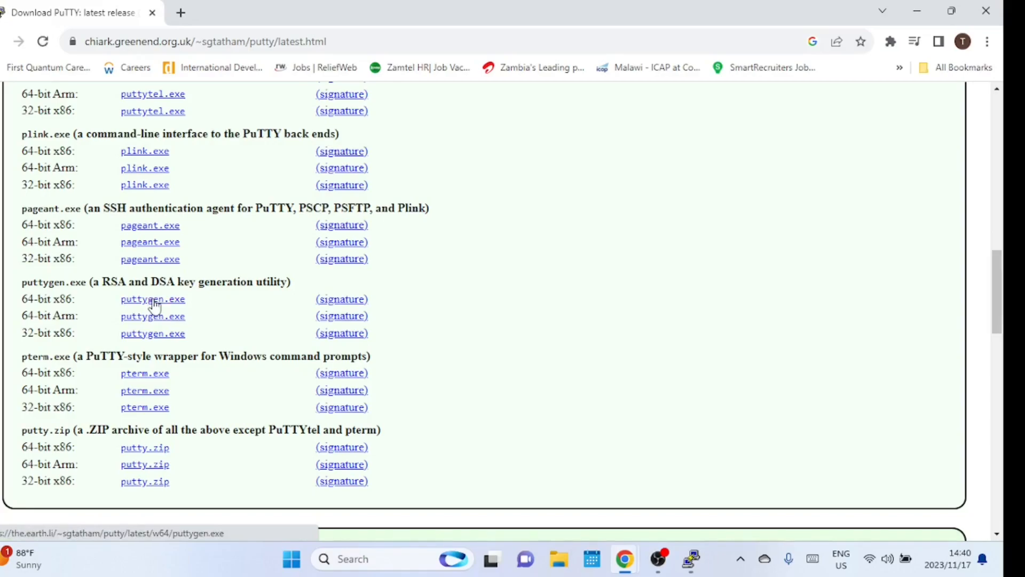
left_click(153, 299)
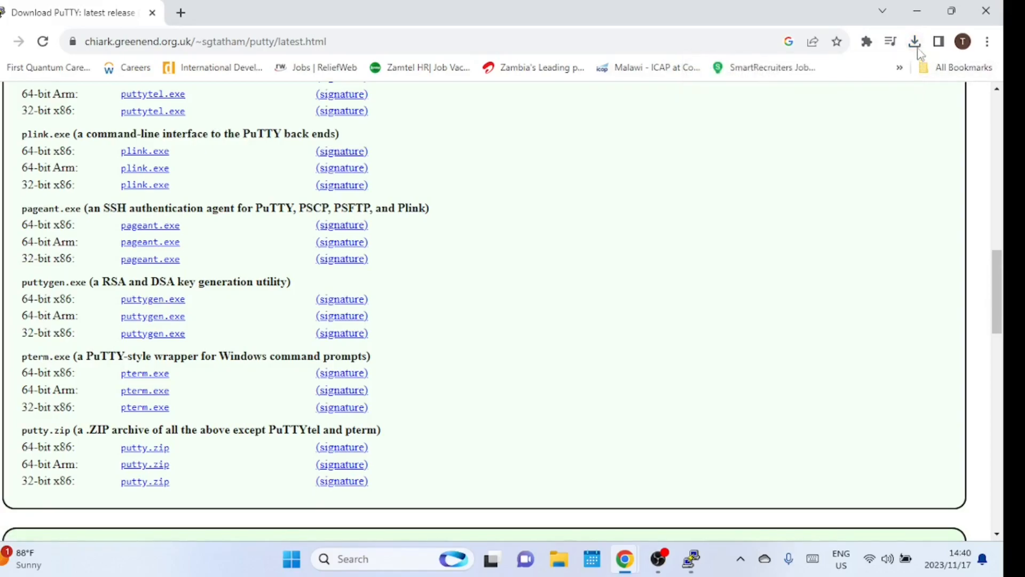
left_click(915, 42)
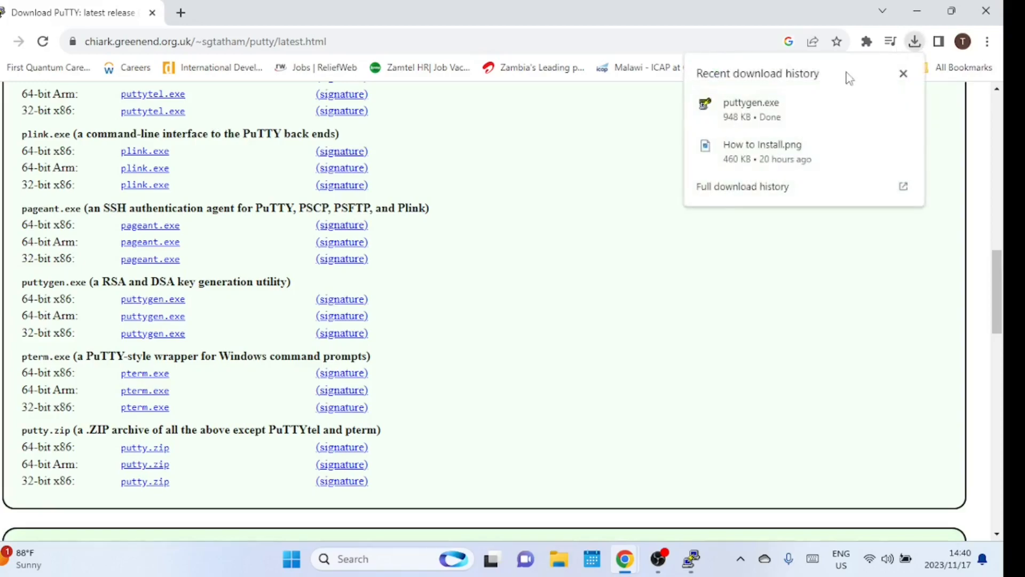
mouse_move(765, 109)
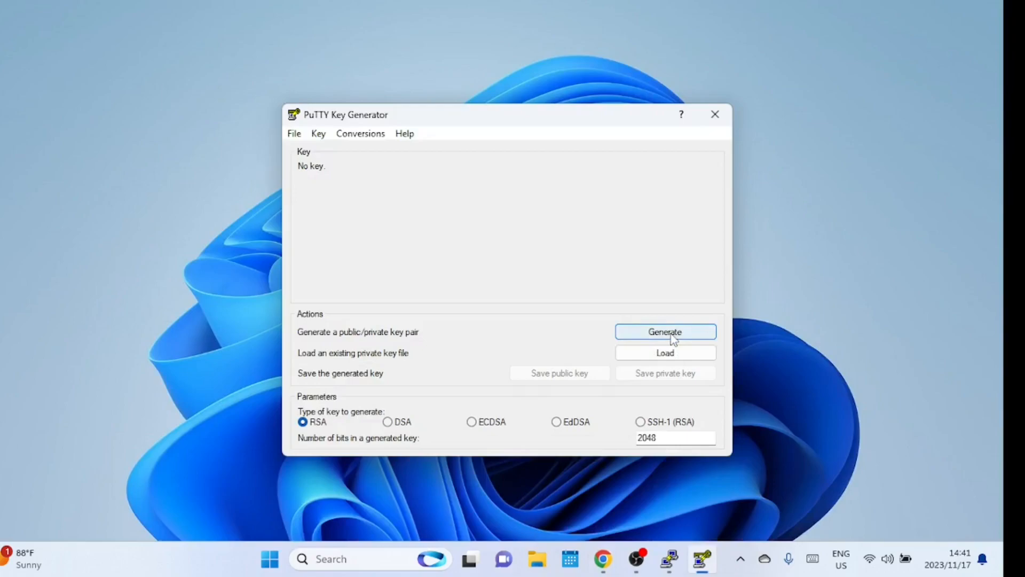
Start generating an RSA 2048-bit key pair with PuTTYgen's Generate button.
left_click(665, 331)
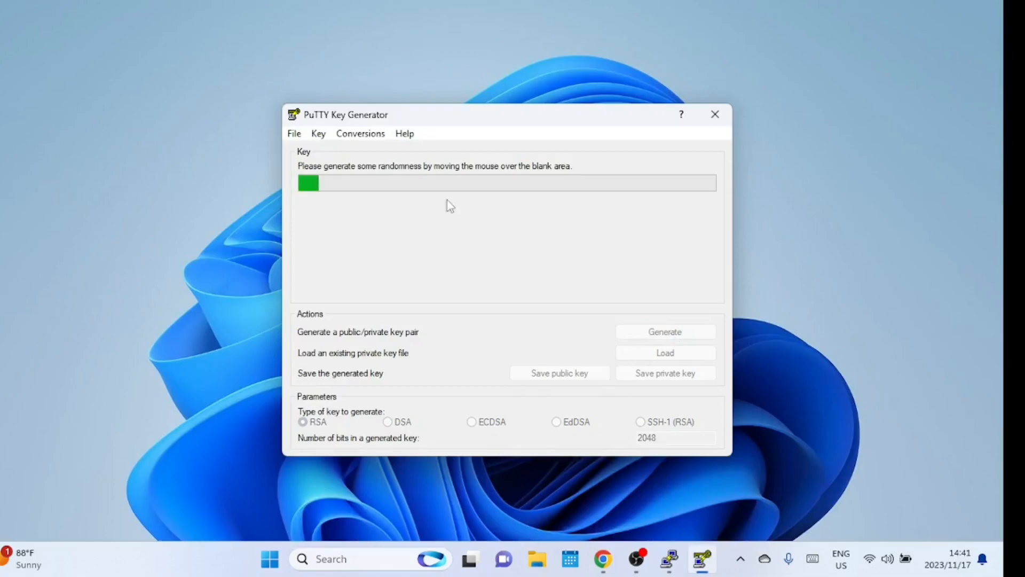
mouse_move(352, 228)
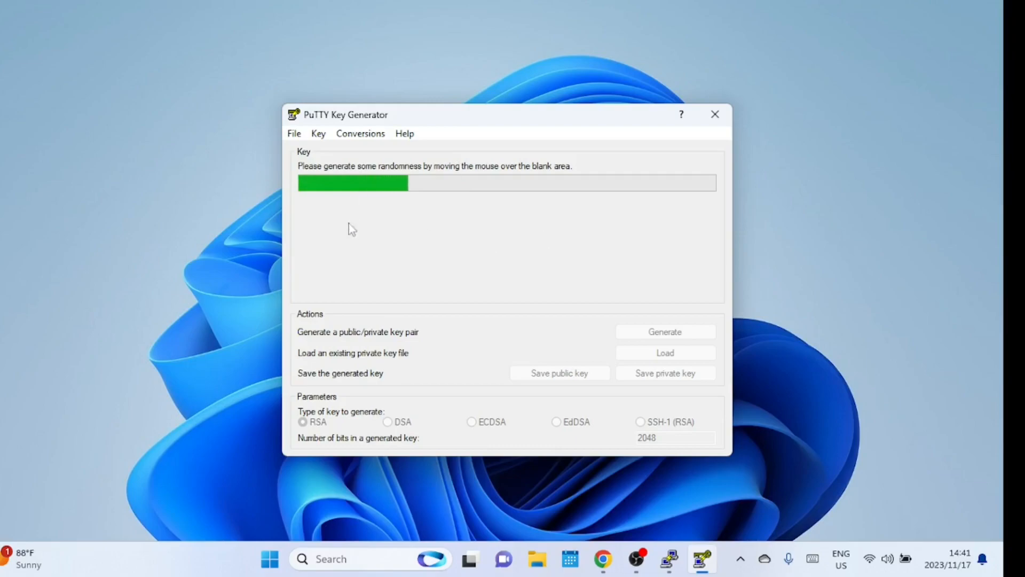
mouse_move(561, 255)
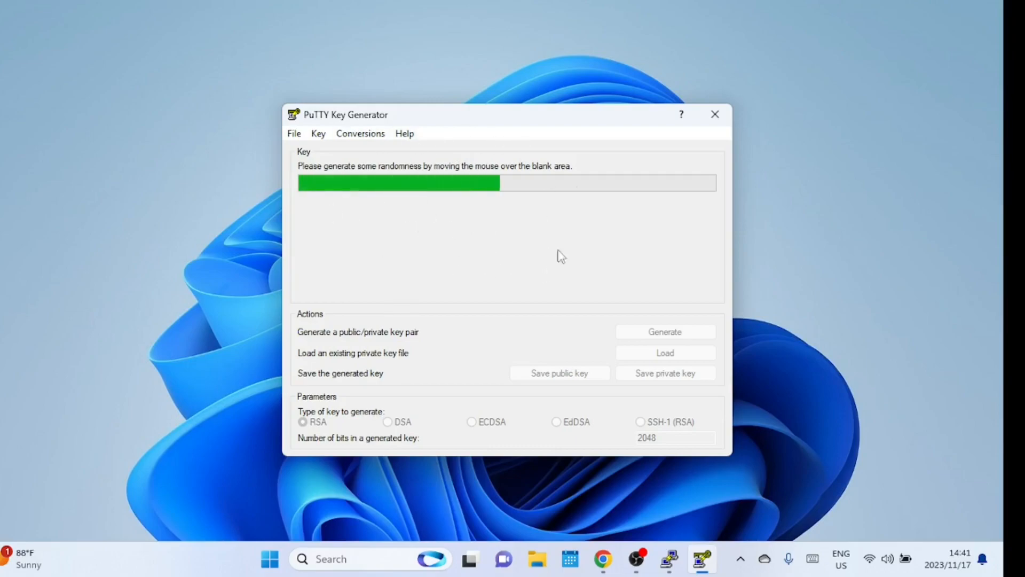
mouse_move(501, 262)
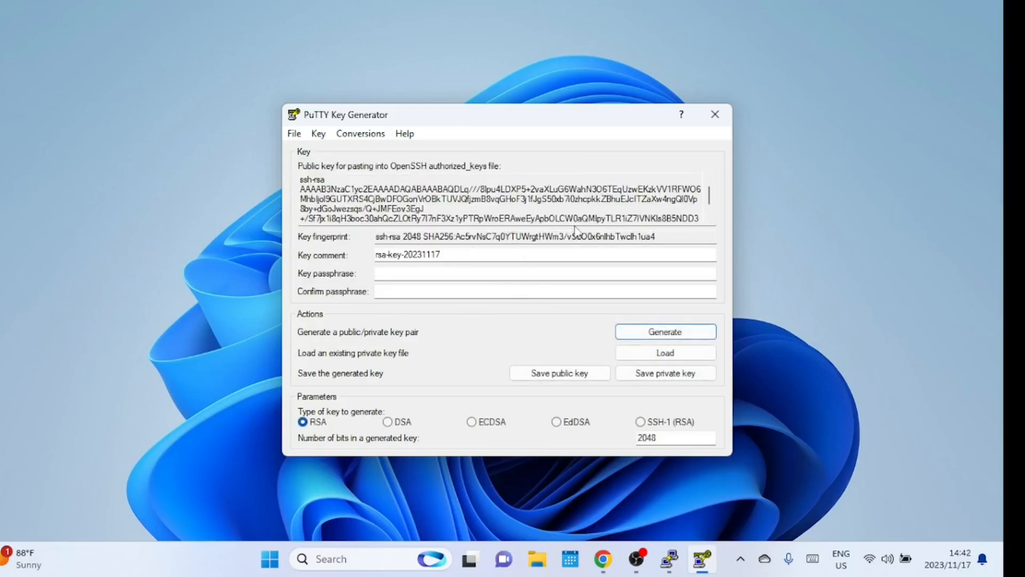
mouse_move(638, 499)
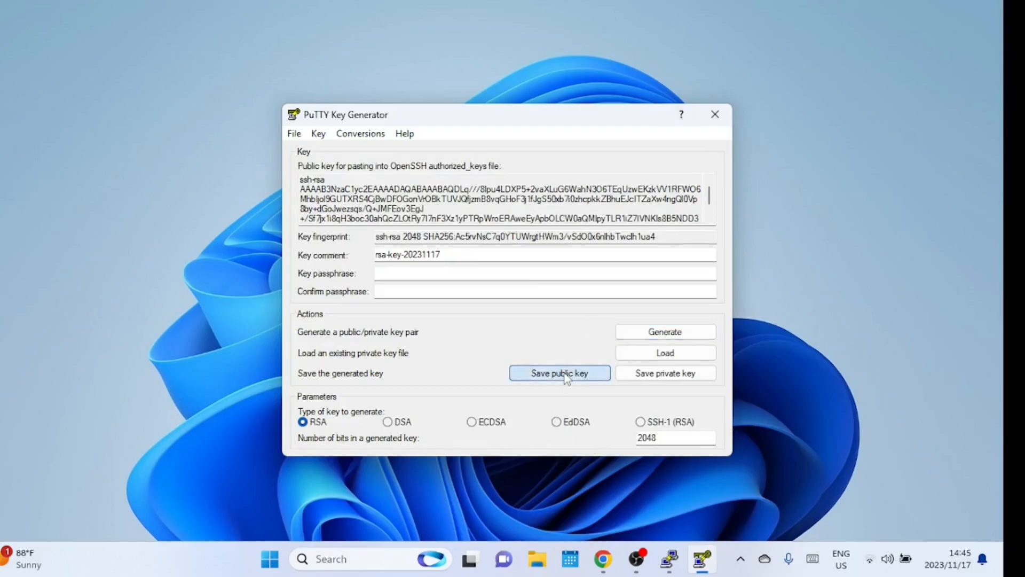
Save the generated public key as id_rsa.pub in Downloads.
left_click(559, 372)
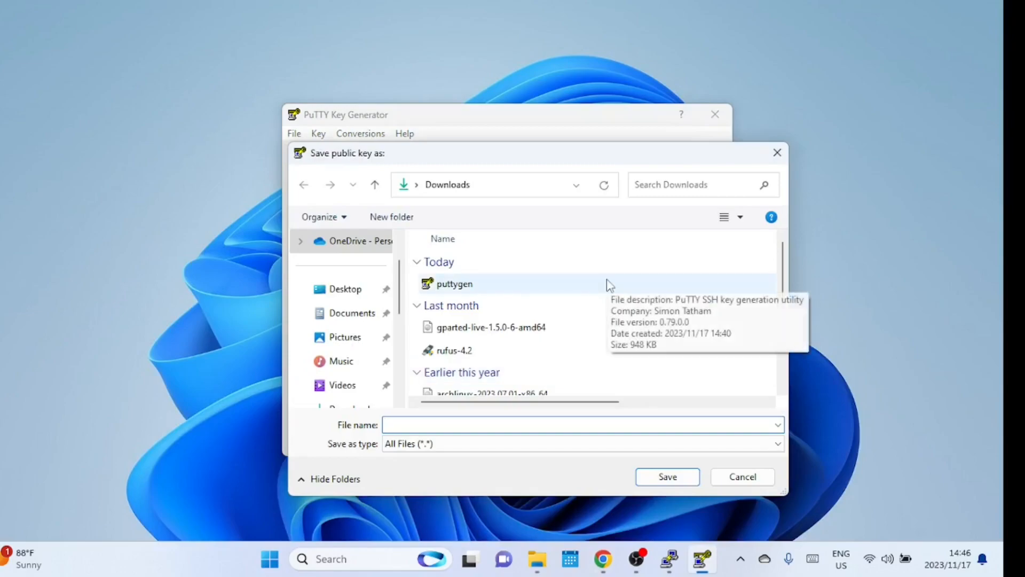
type("id")
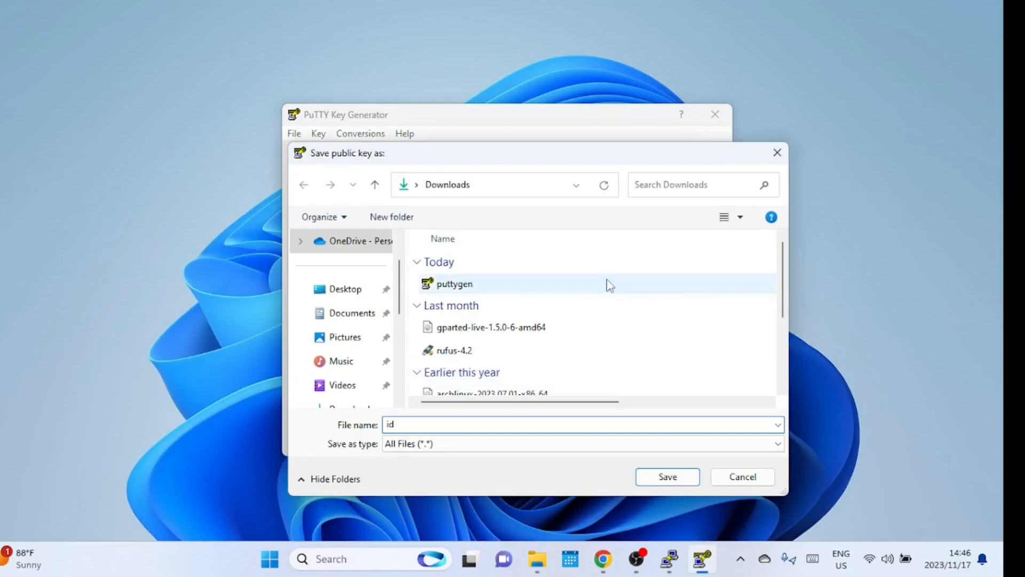
type("_rsa.")
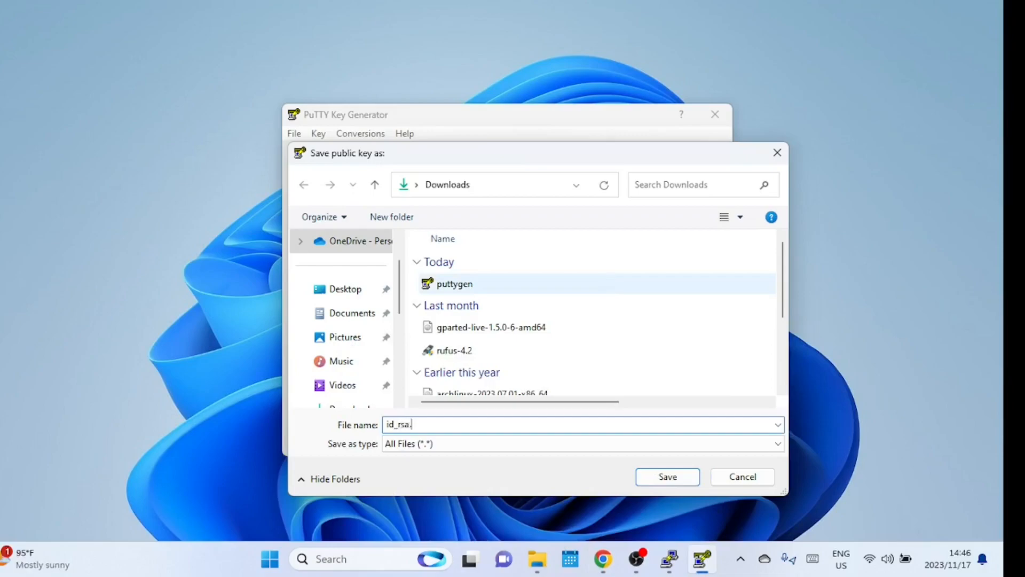
type("pub")
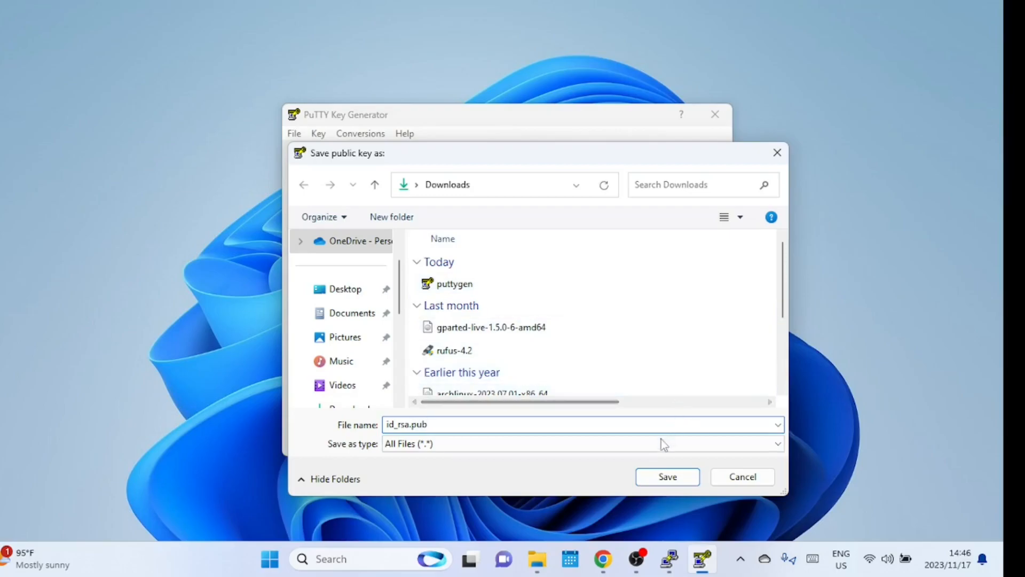
left_click(583, 424)
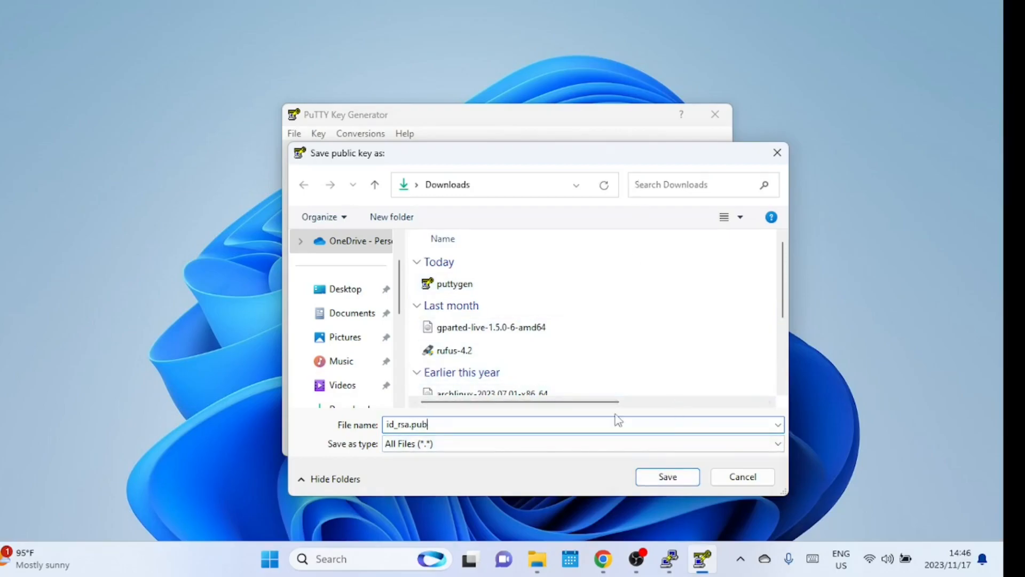
left_click(667, 476)
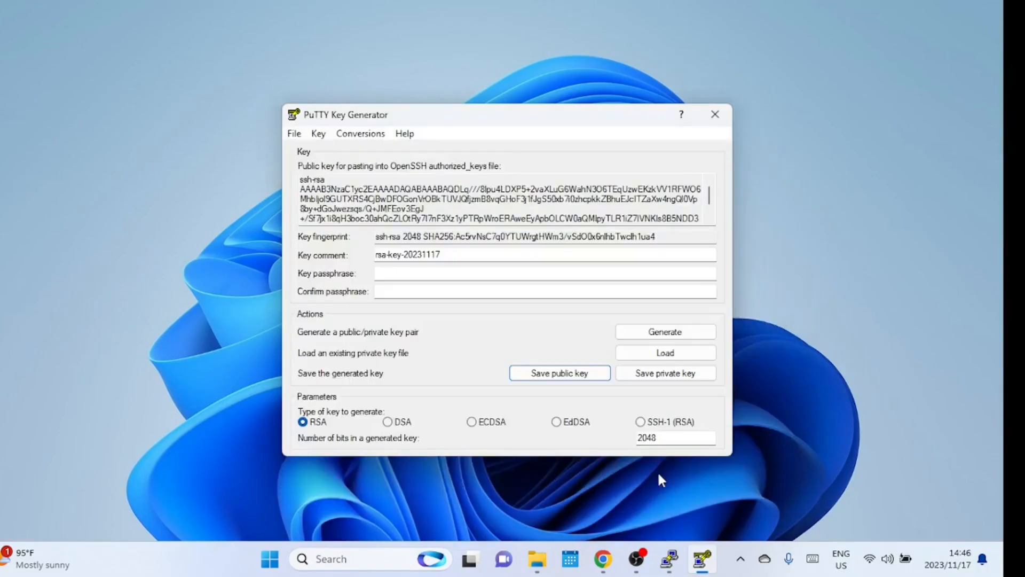
left_click(665, 373)
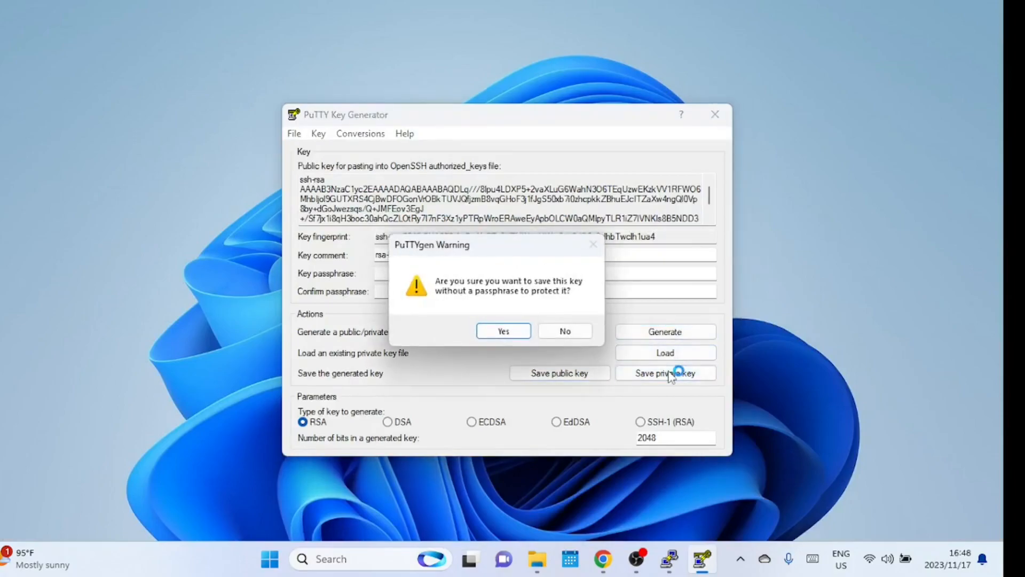
mouse_move(587, 350)
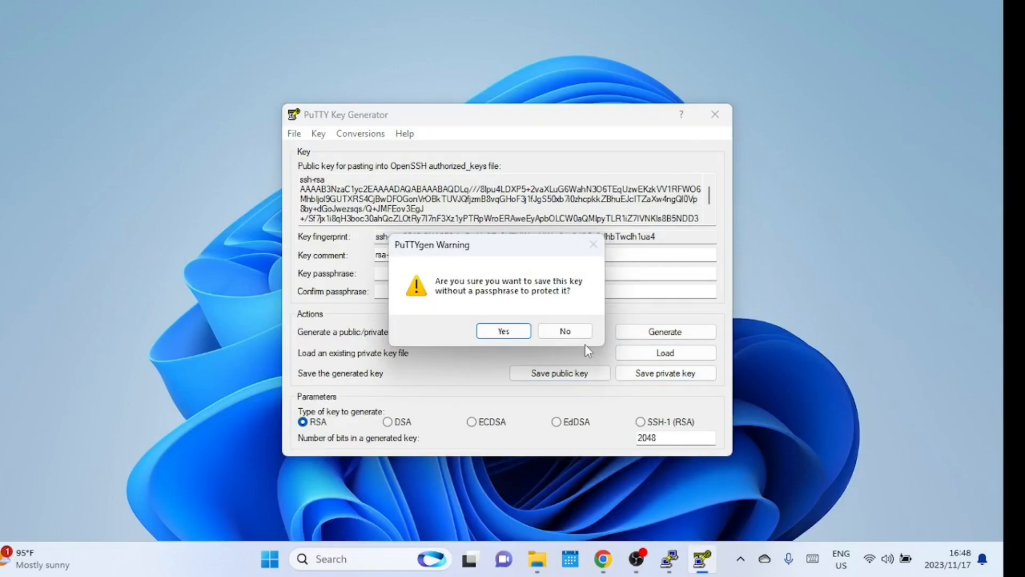
Accept the no-passphrase warning and save the private key as id_rsa.ppk in Downloads.
left_click(503, 330)
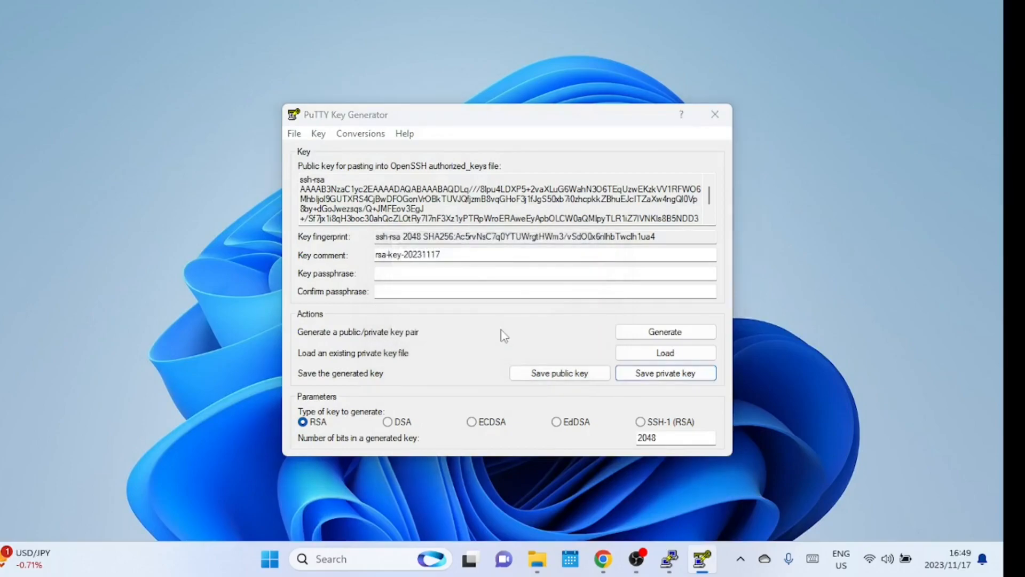
left_click(665, 372)
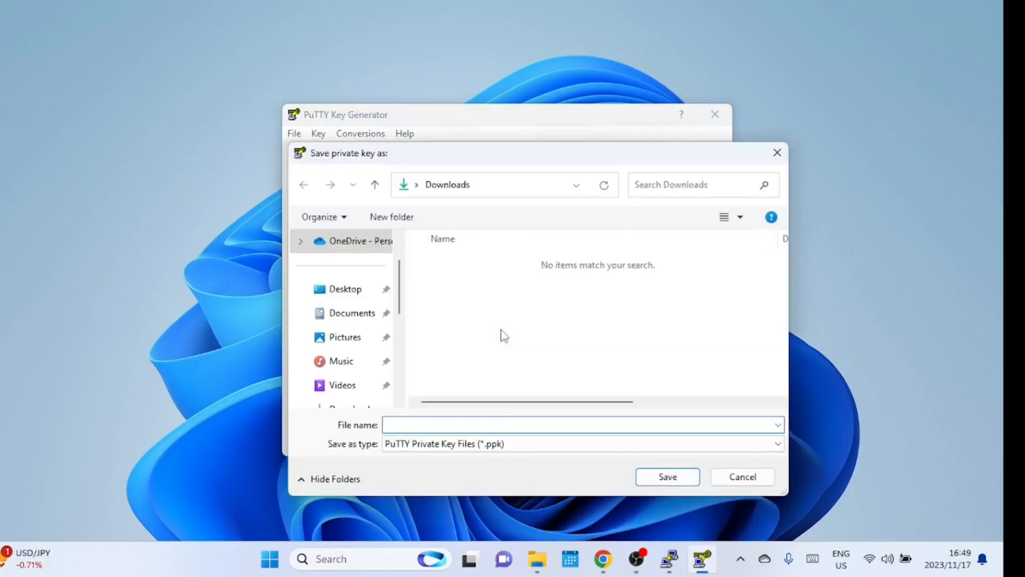
type("id")
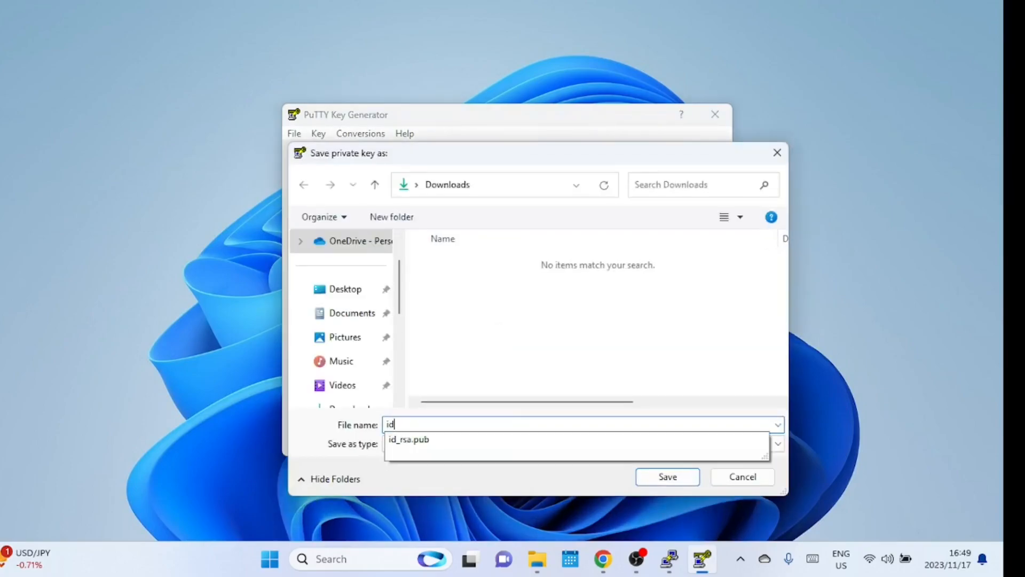
type("_")
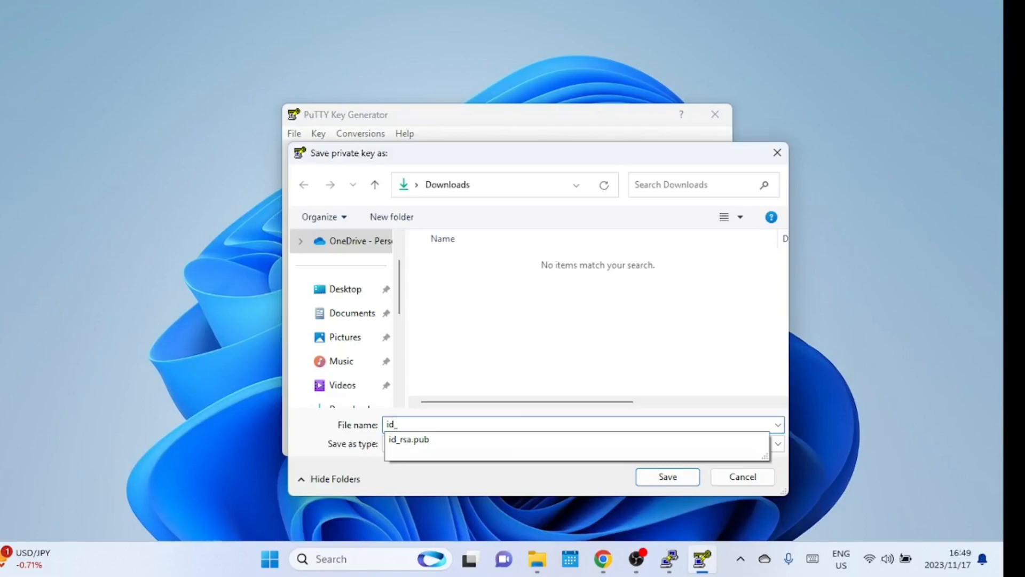
type("rsa")
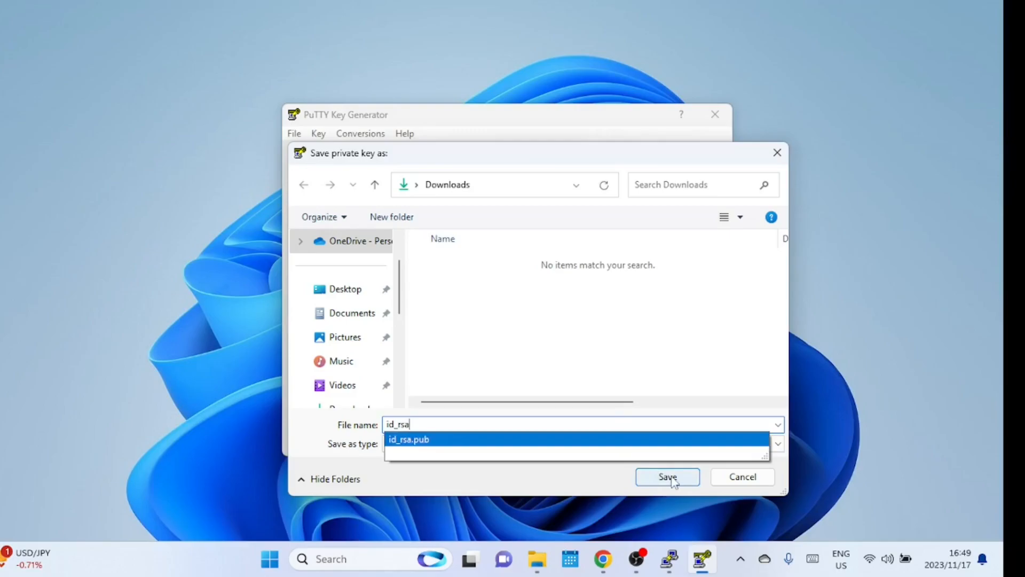
left_click(666, 477)
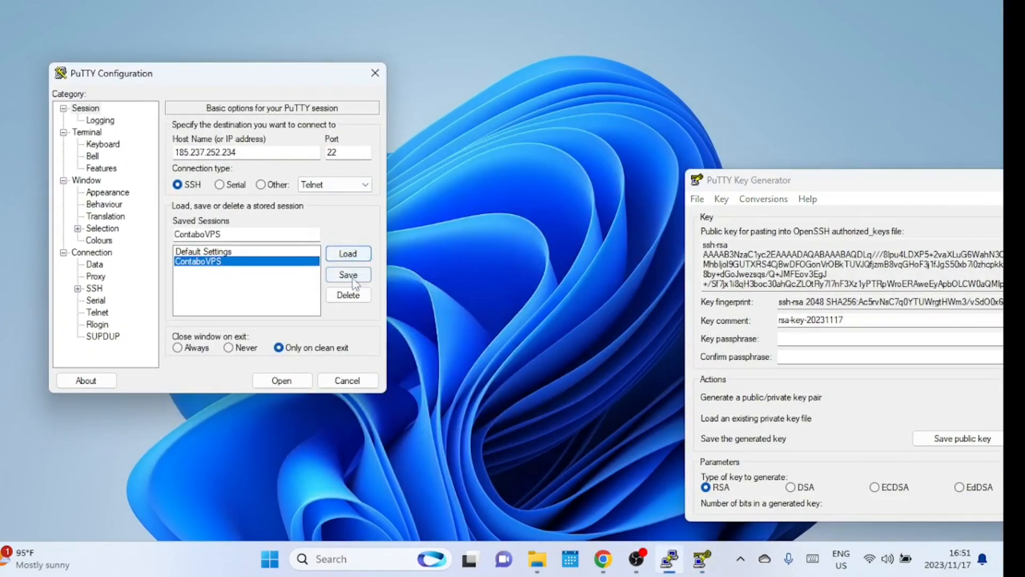
mouse_move(281, 381)
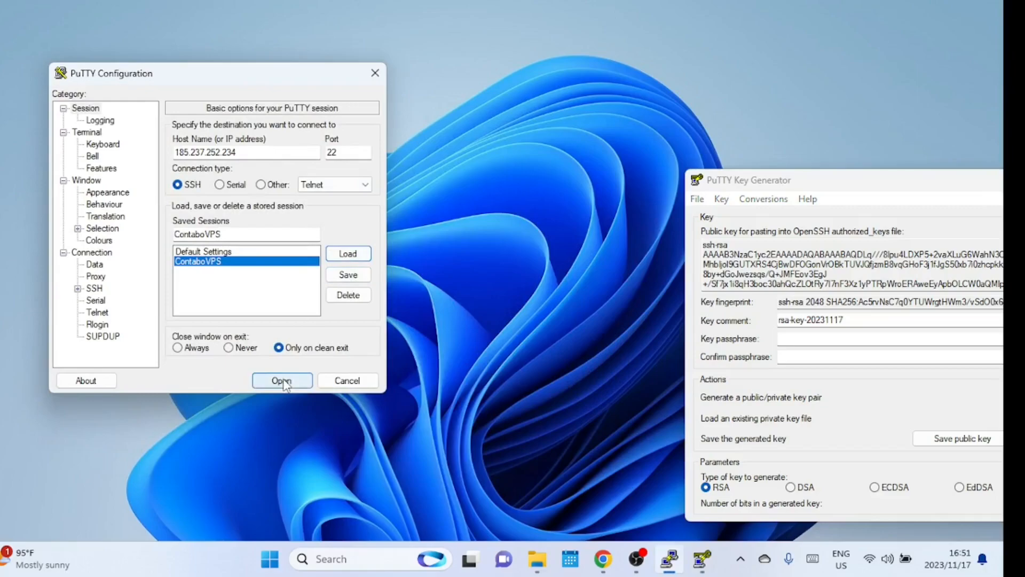
Open the ContaboVPS session and log in as root with the password.
left_click(282, 380)
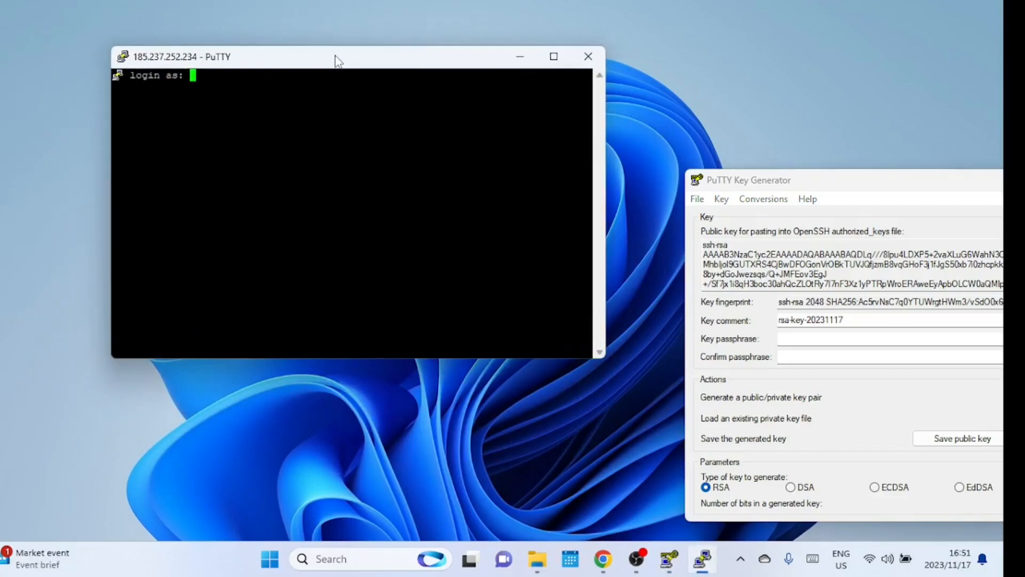
type("root")
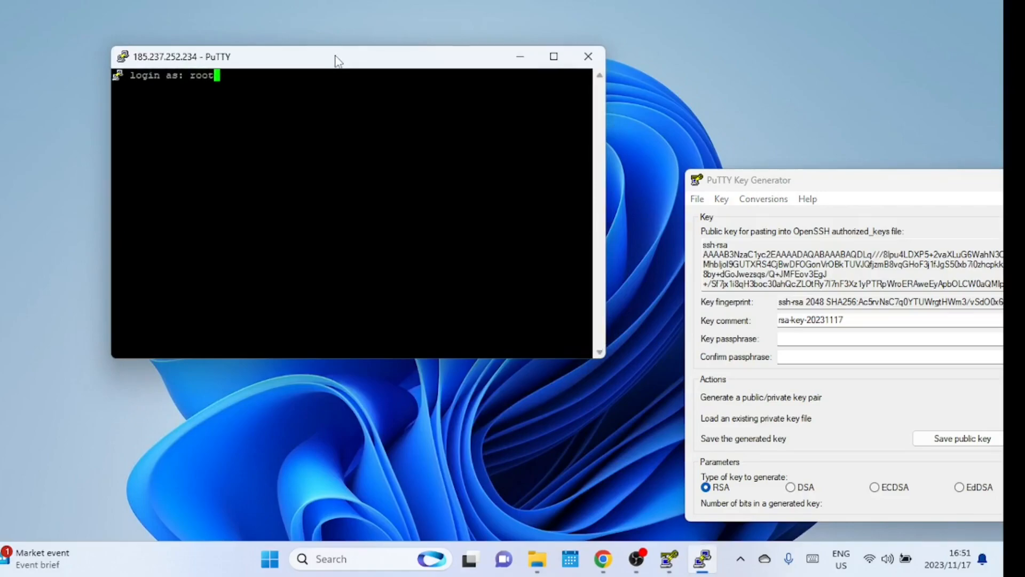
key("Return")
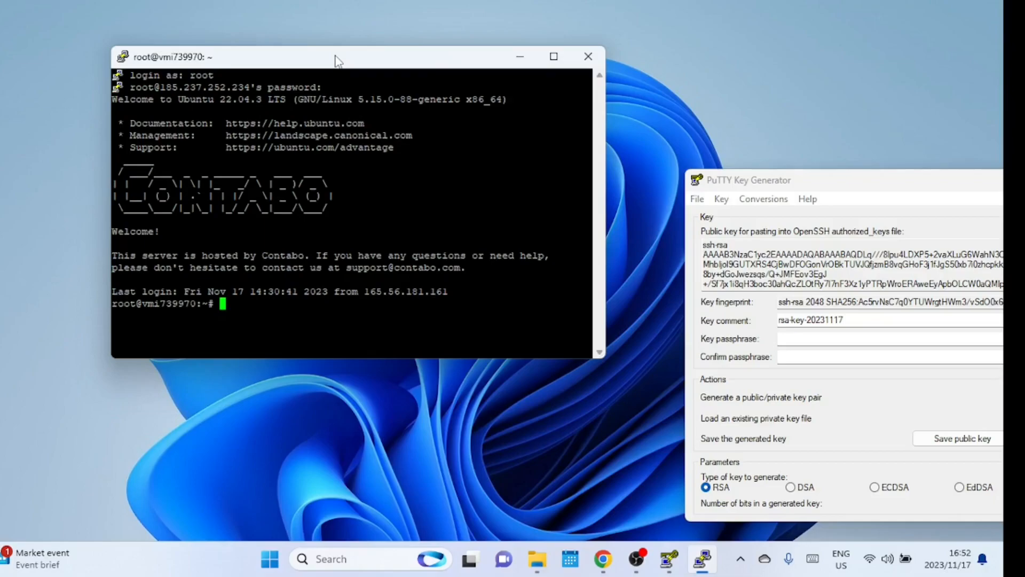
type("clea")
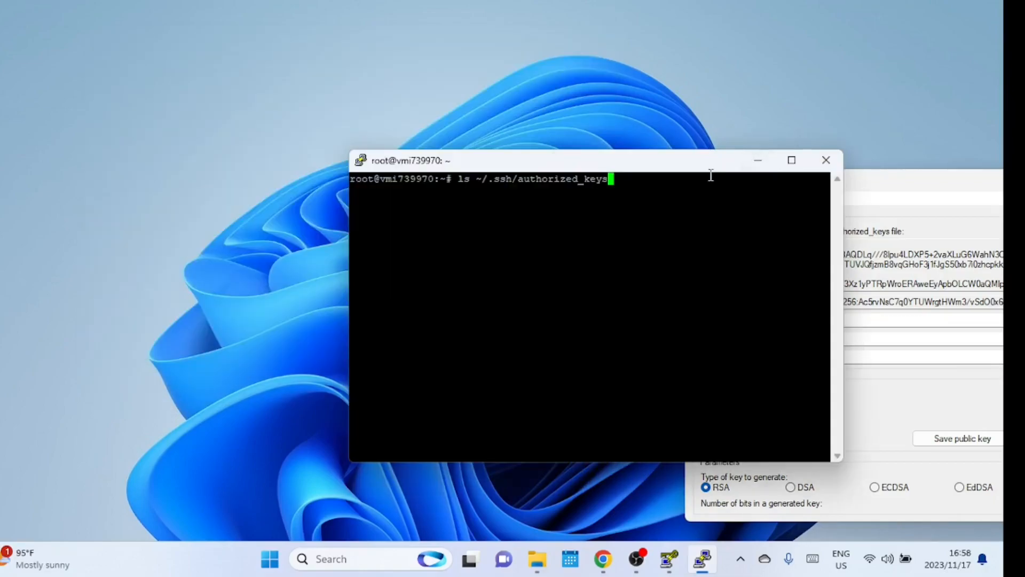
mouse_move(675, 285)
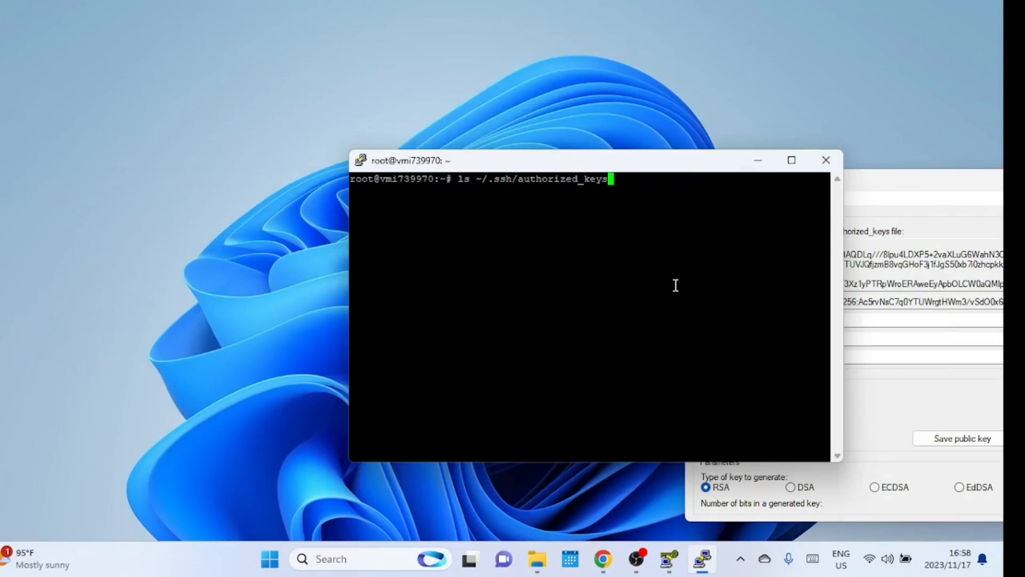
List ~/.ssh/authorized_keys to confirm it exists, then open it in nano.
key("Return")
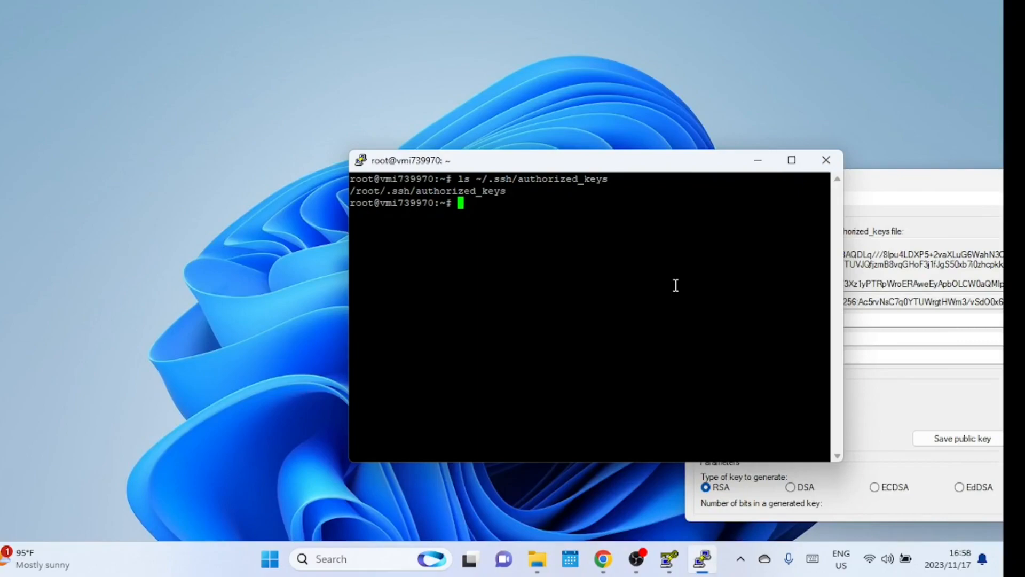
type("ls ~/.ssh/authorized_keys")
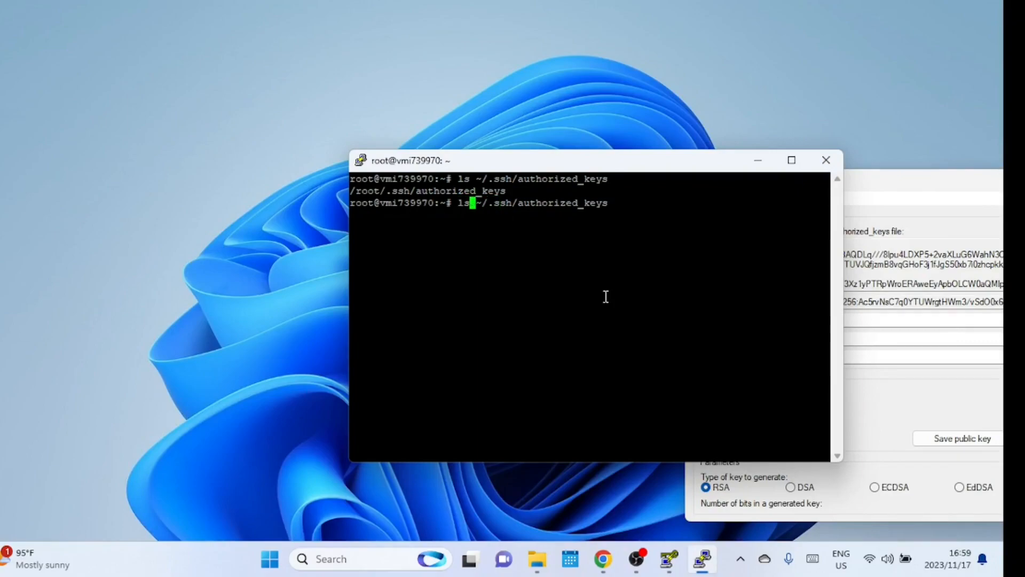
key("BackSpace")
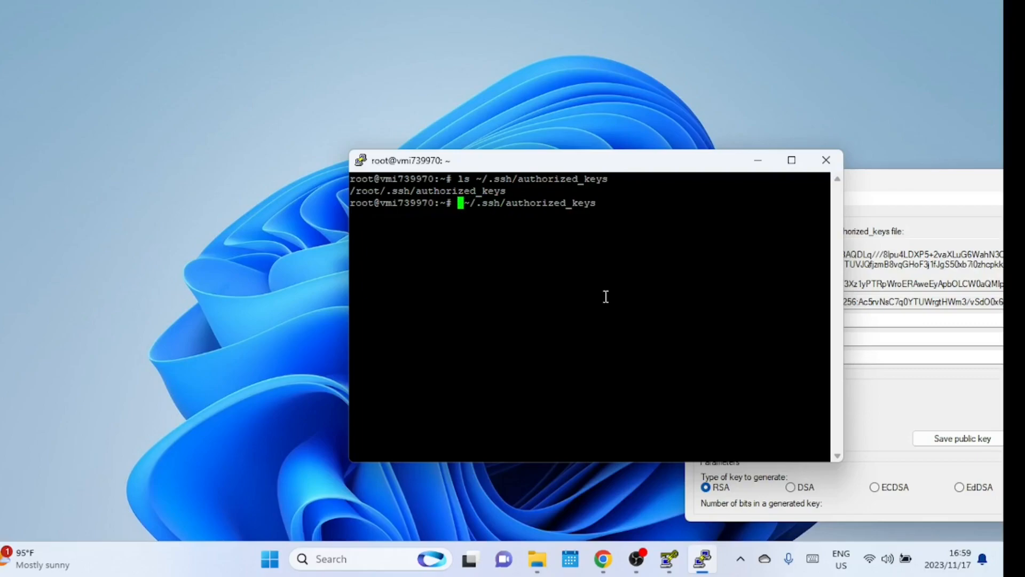
type("nano")
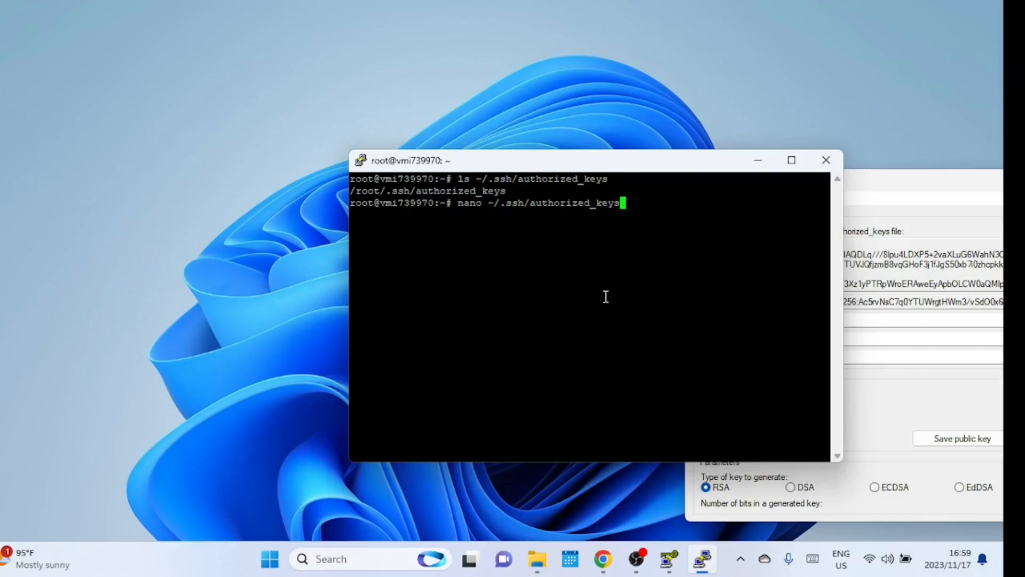
key("Return")
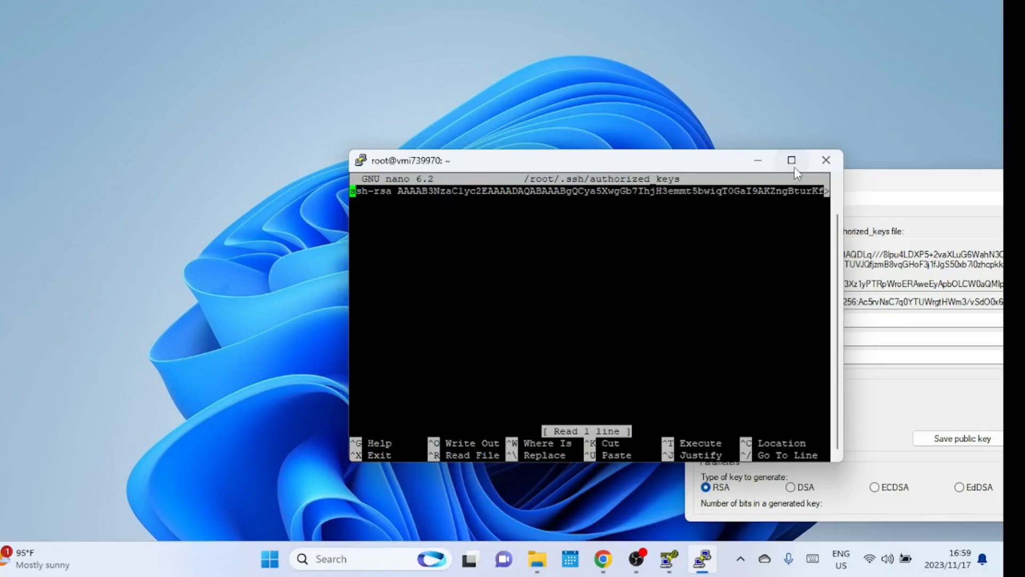
Copy the PuTTYgen public key, paste it as a second ssh-rsa line in authorized_keys and save with Ctrl+O.
left_click(791, 160)
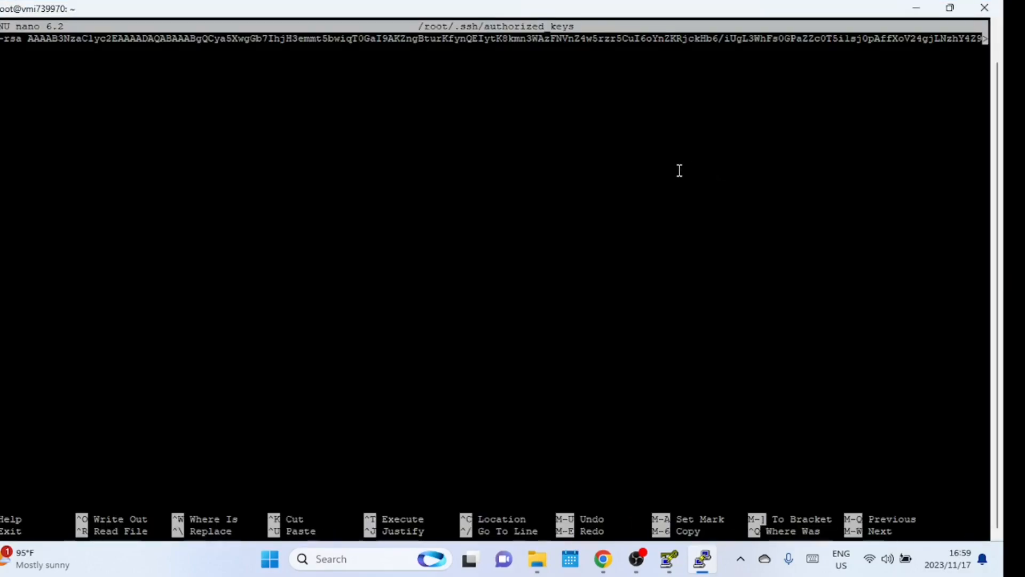
mouse_move(781, 155)
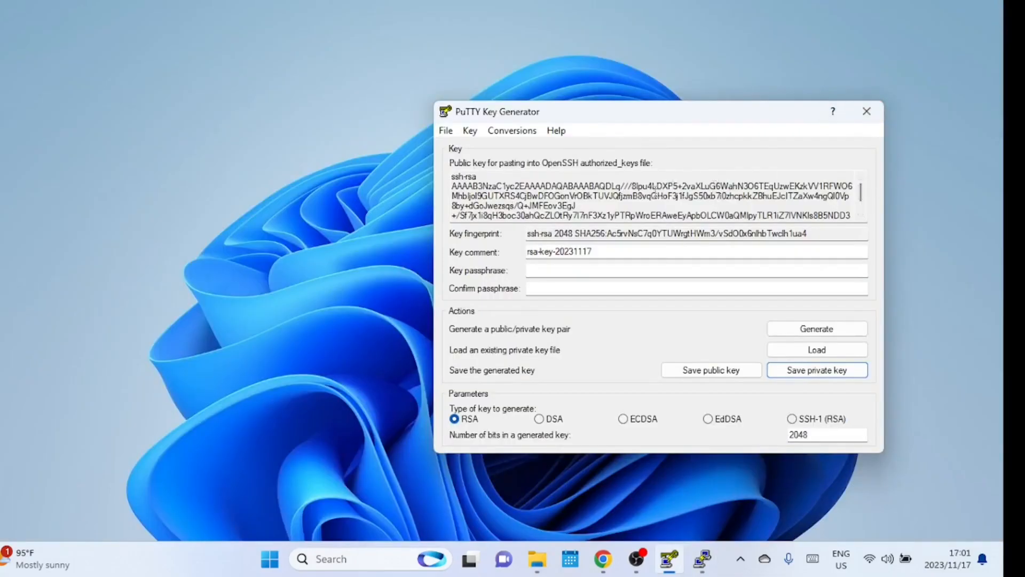
right_click(654, 196)
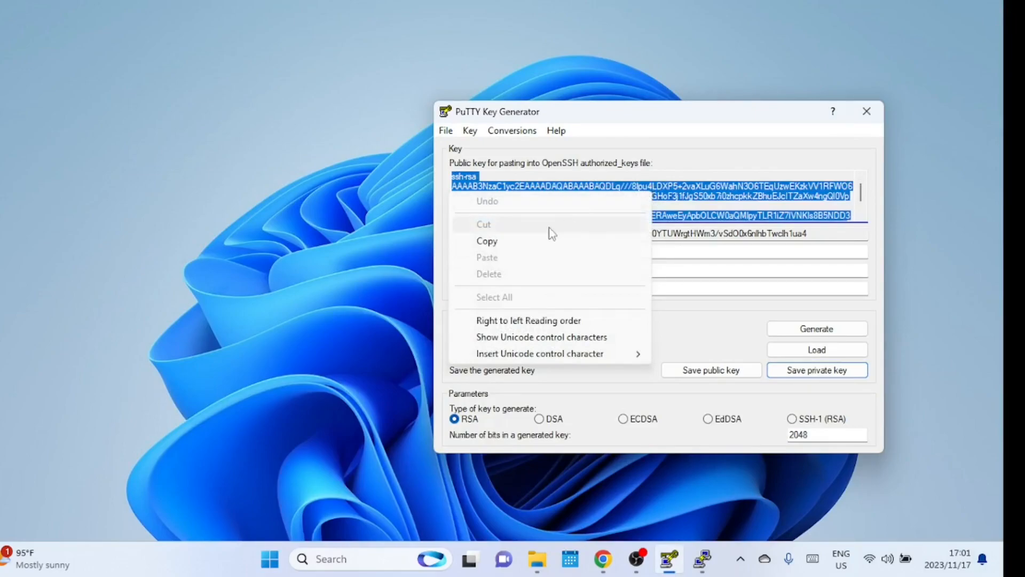
mouse_move(503, 245)
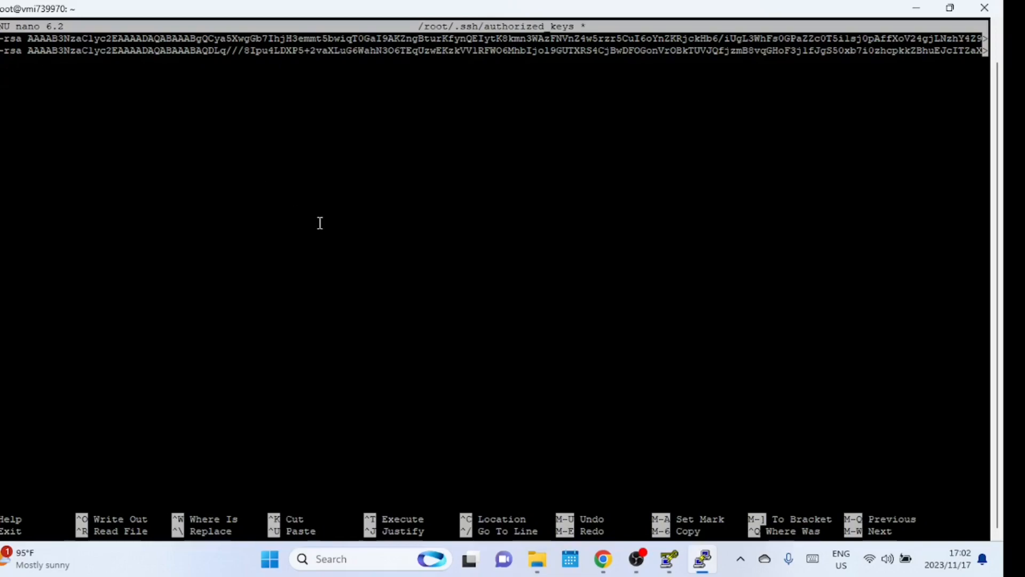
key("ctrl+o")
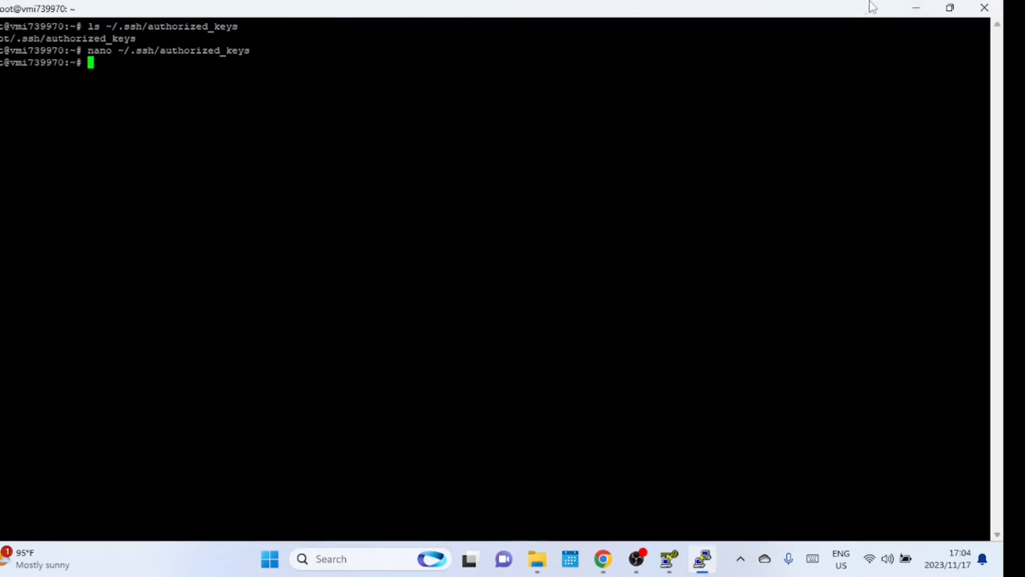
Bring PuTTYgen forward, then enter exit at the root prompt to end the server session.
left_click(950, 7)
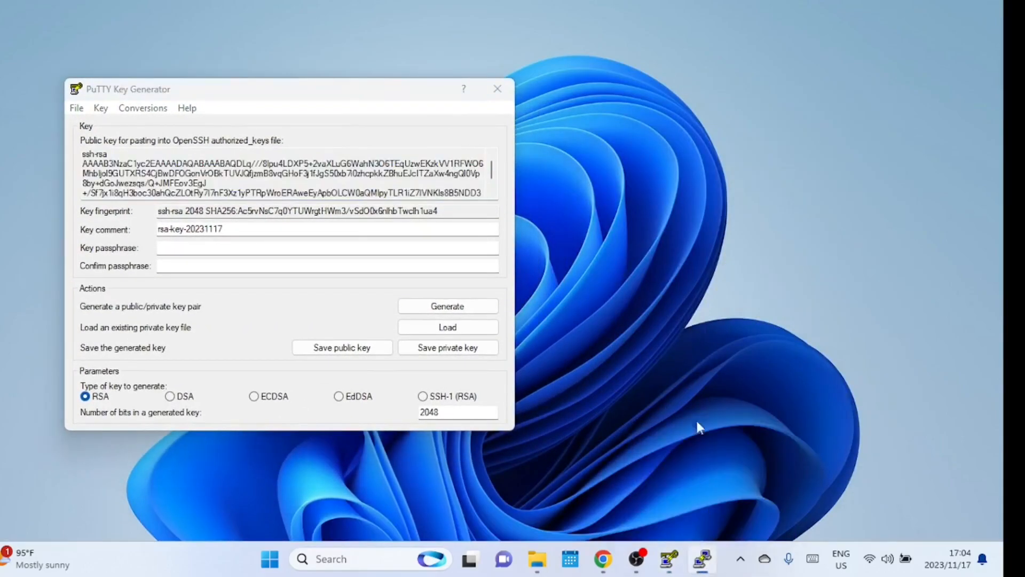
right_click(701, 559)
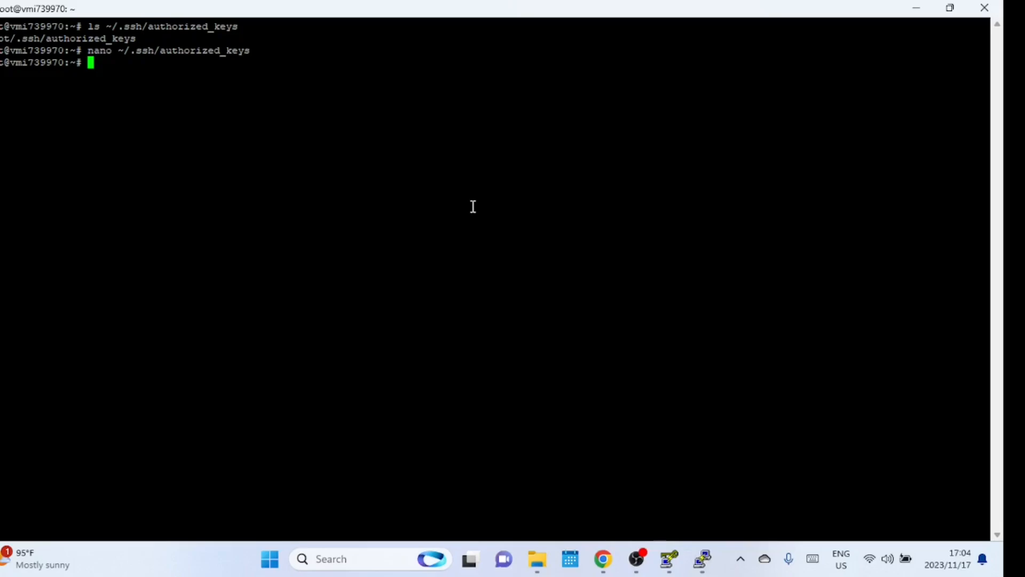
type("exit")
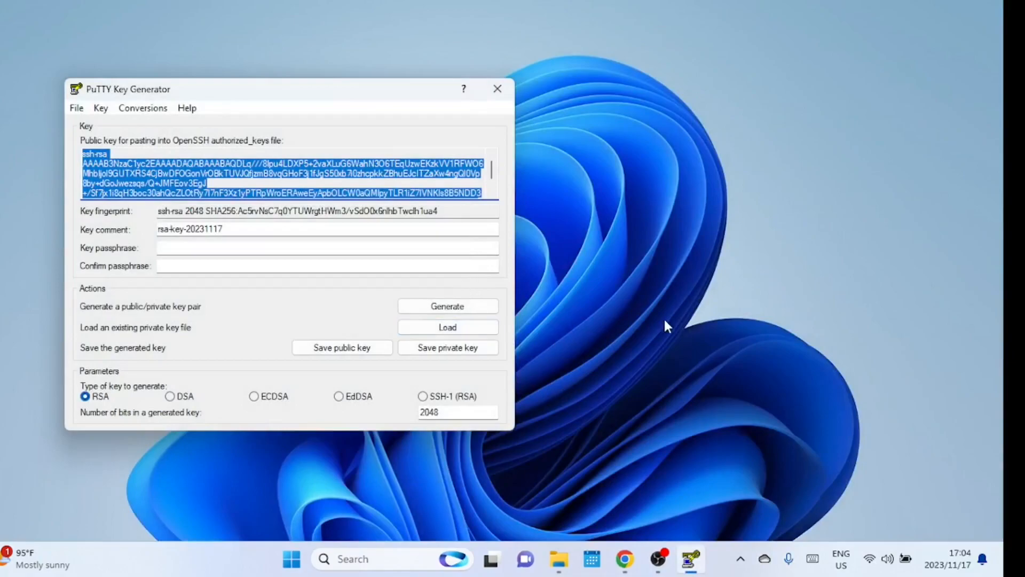
mouse_move(465, 465)
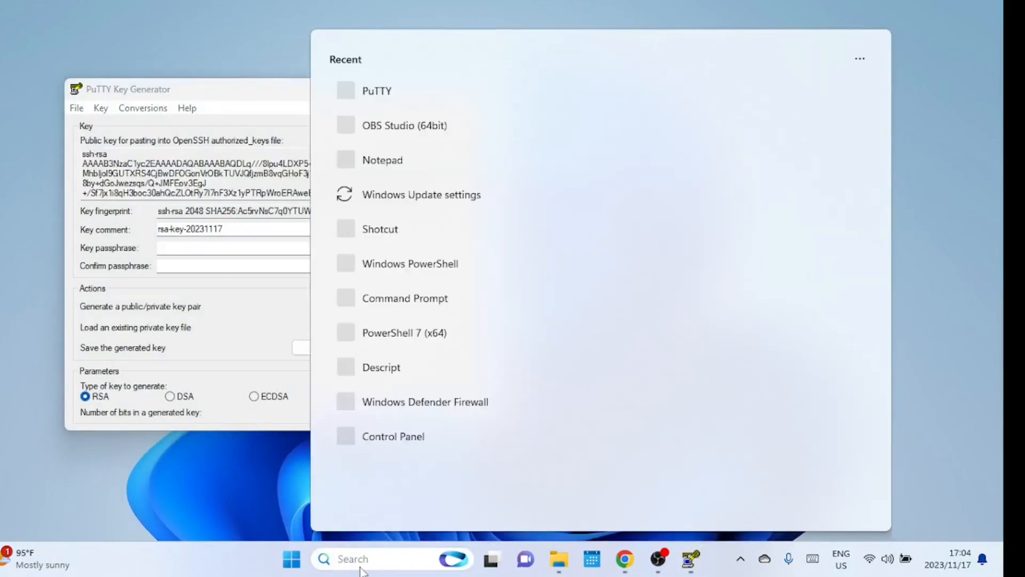
type("putty")
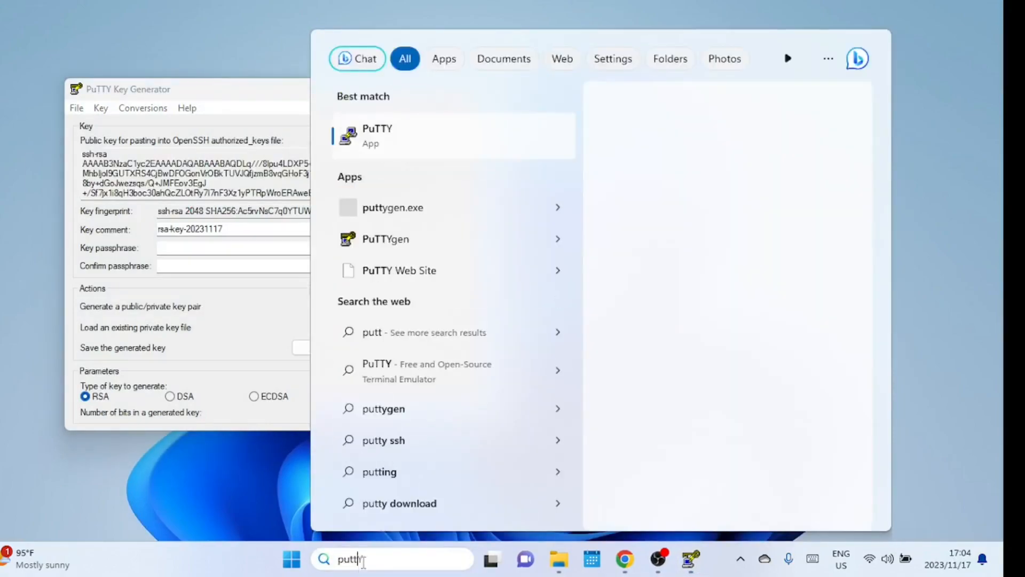
left_click(451, 135)
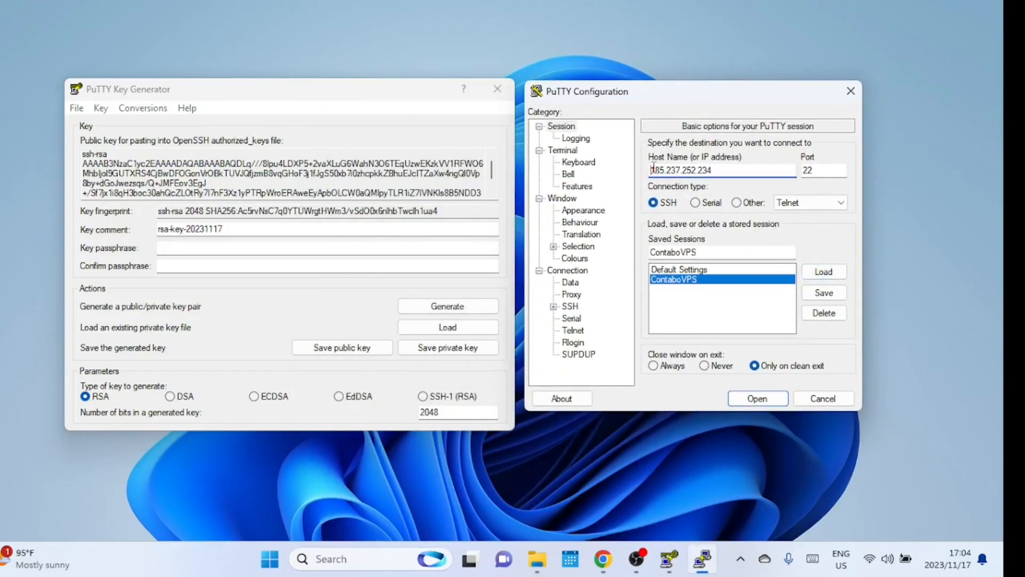
type("root@")
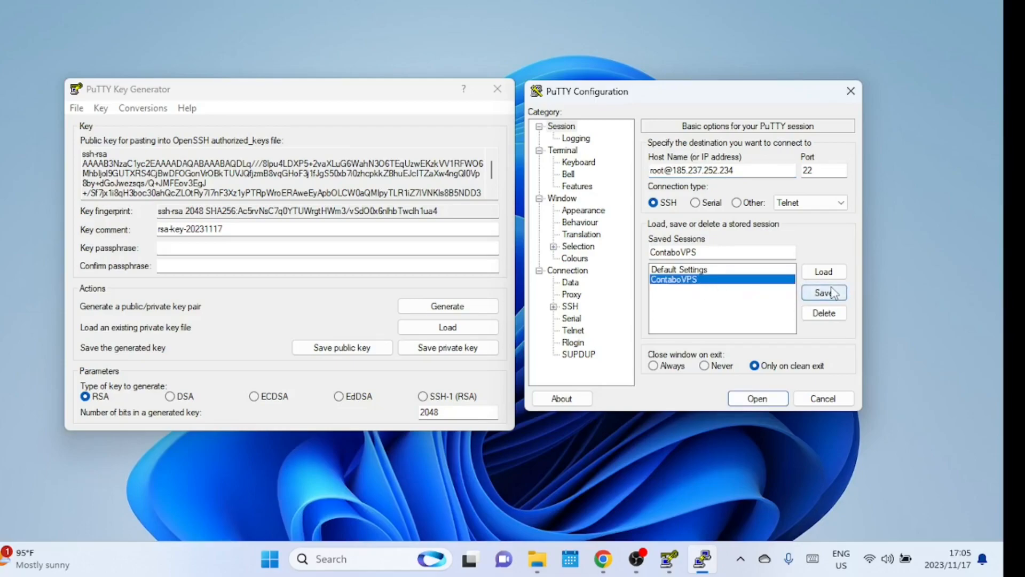
Save the ContaboVPS session and go to Connection > SSH > Auth > Credentials to choose a private key file.
left_click(585, 282)
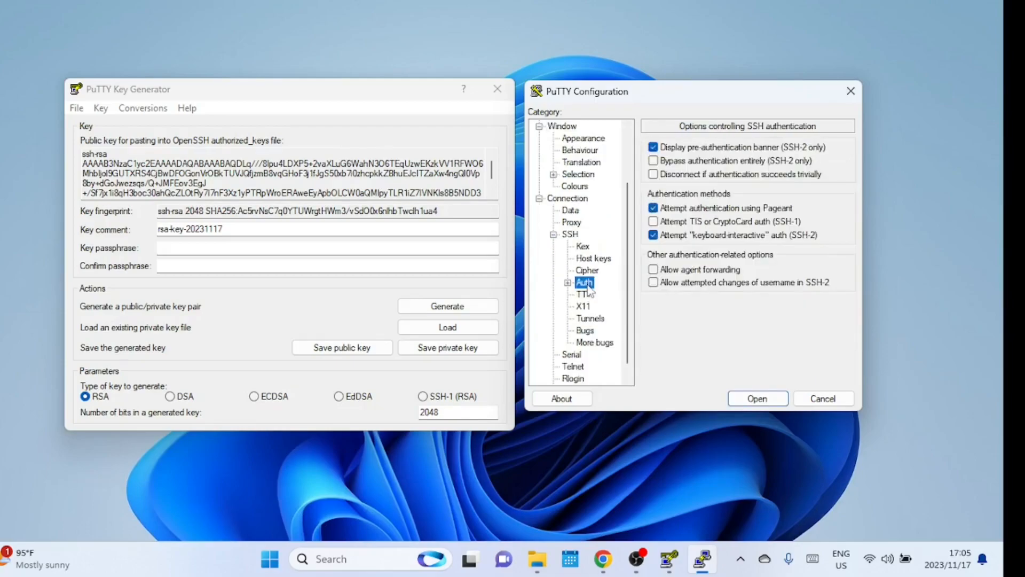
left_click(583, 318)
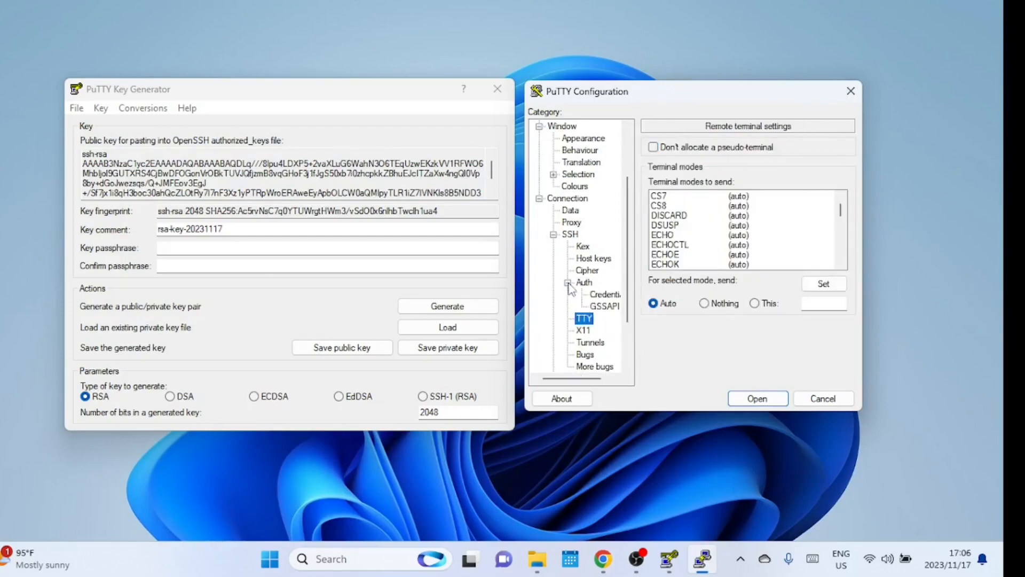
left_click(606, 293)
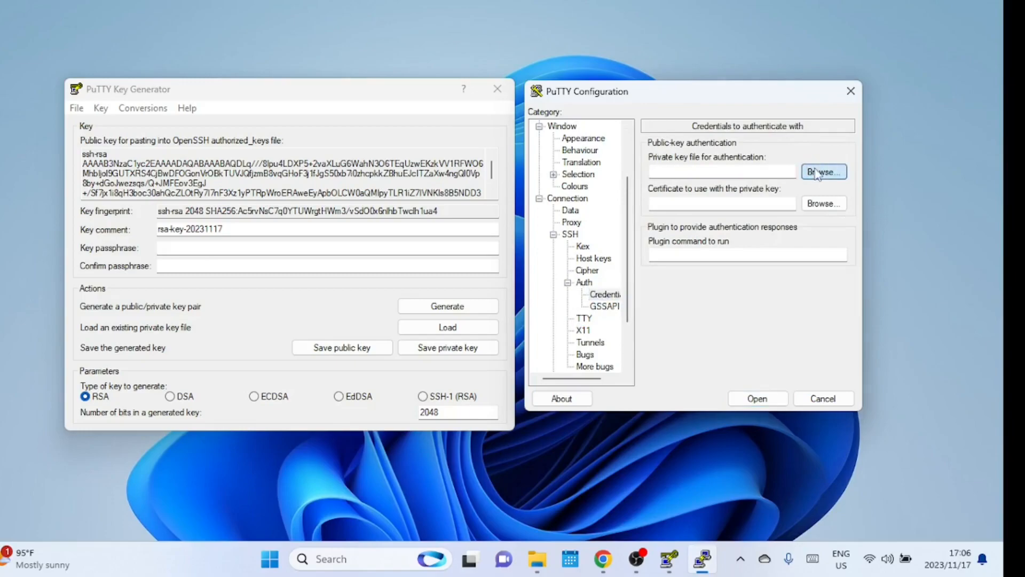
left_click(823, 171)
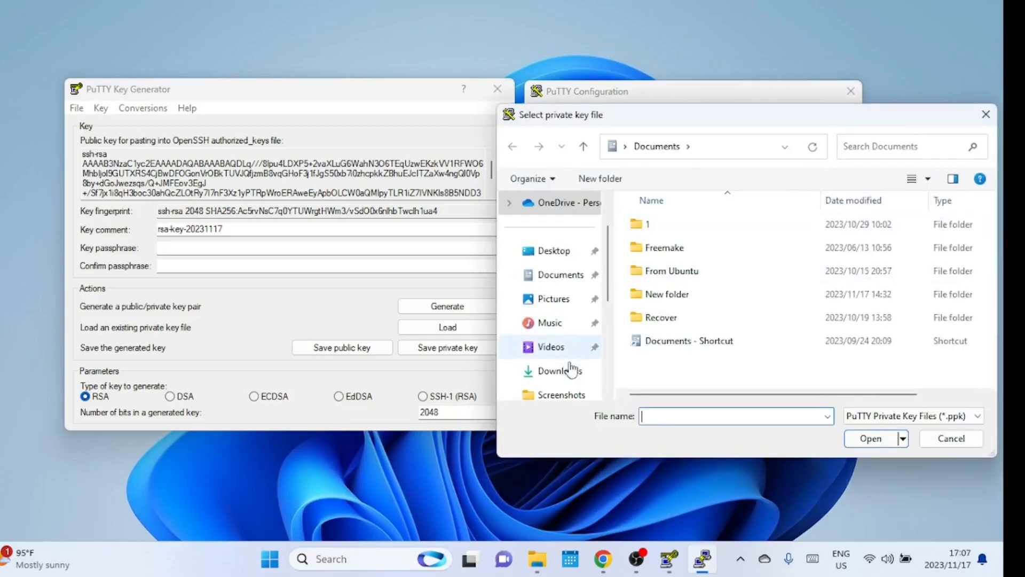
Browse into the Downloads folder to select C:\Users\zack\Downloads\id_rsa.ppk as the key.
scroll("down", 3)
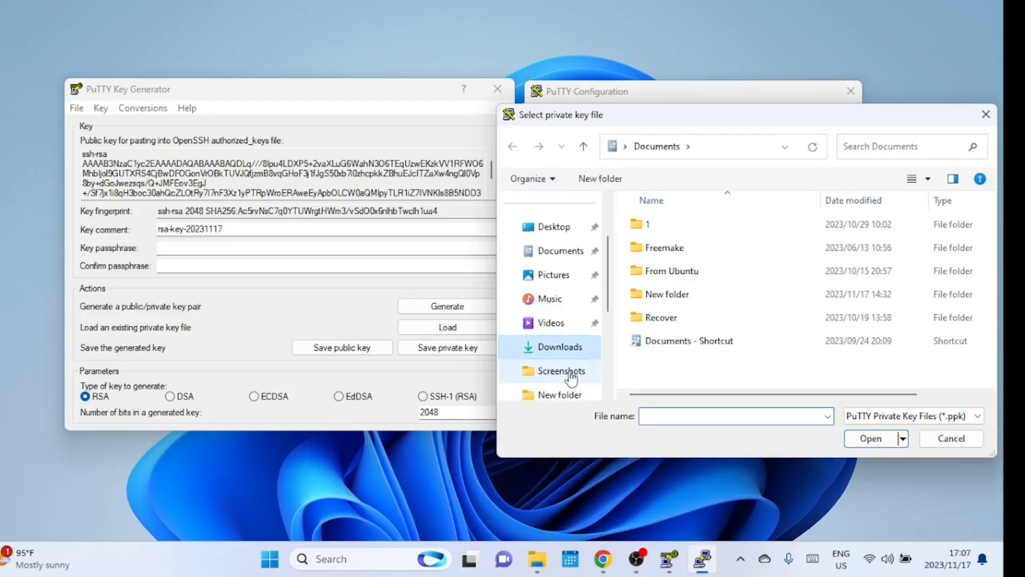
left_click(559, 346)
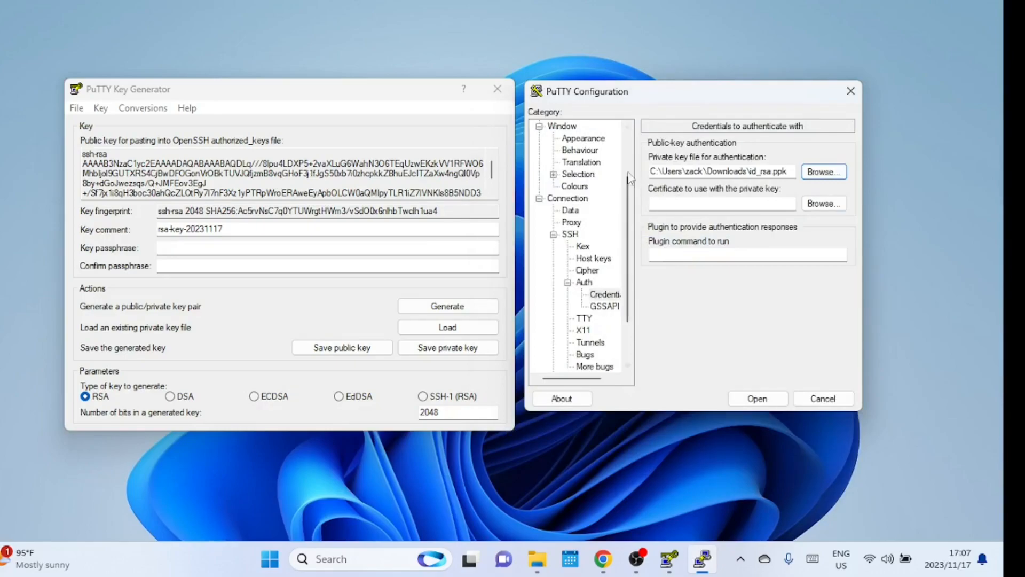
scroll("up", 3)
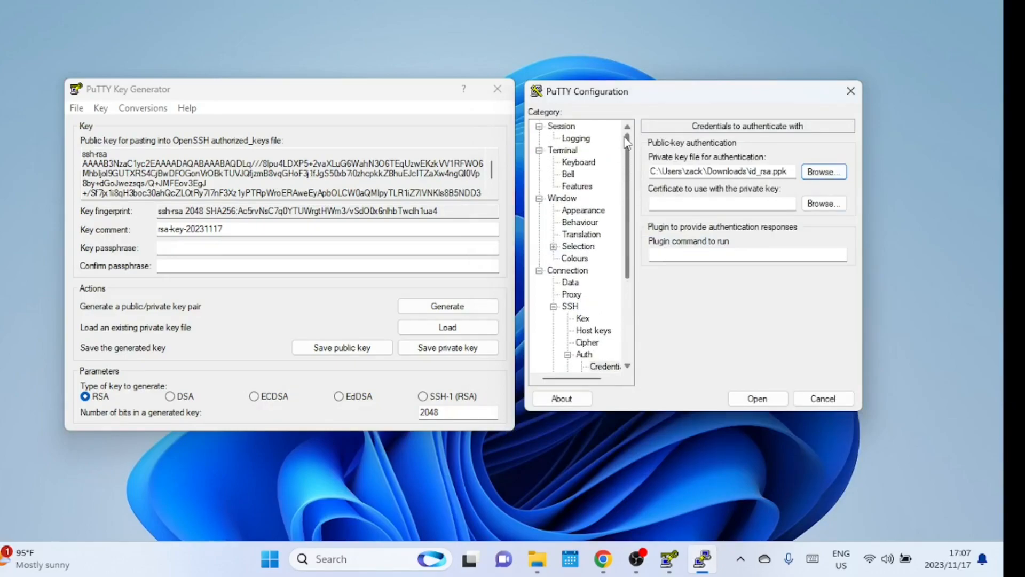
Return to Session, connect to ContaboVPS as root via key rsa-key-20231117, and maximize the terminal.
left_click(561, 126)
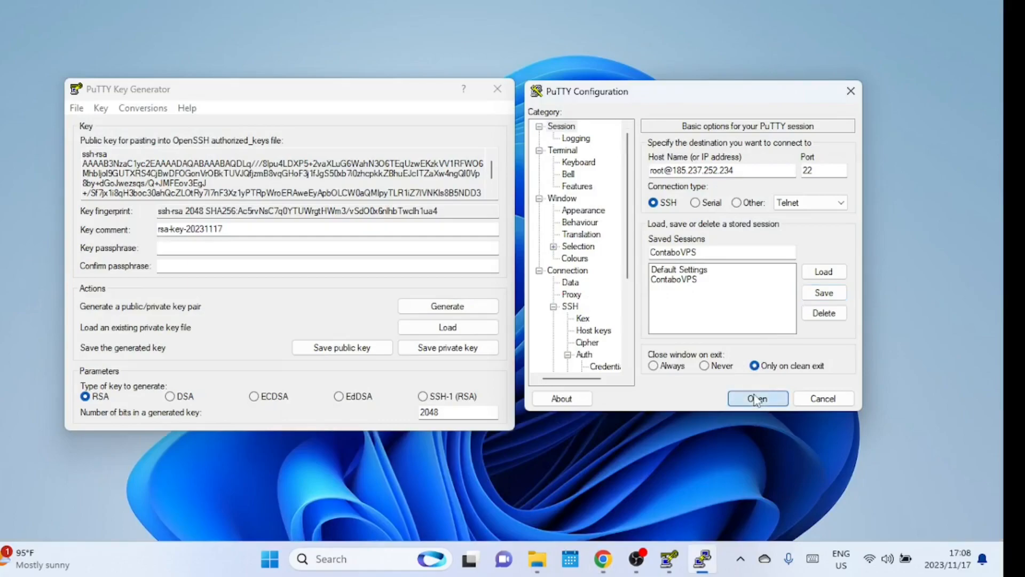
left_click(757, 399)
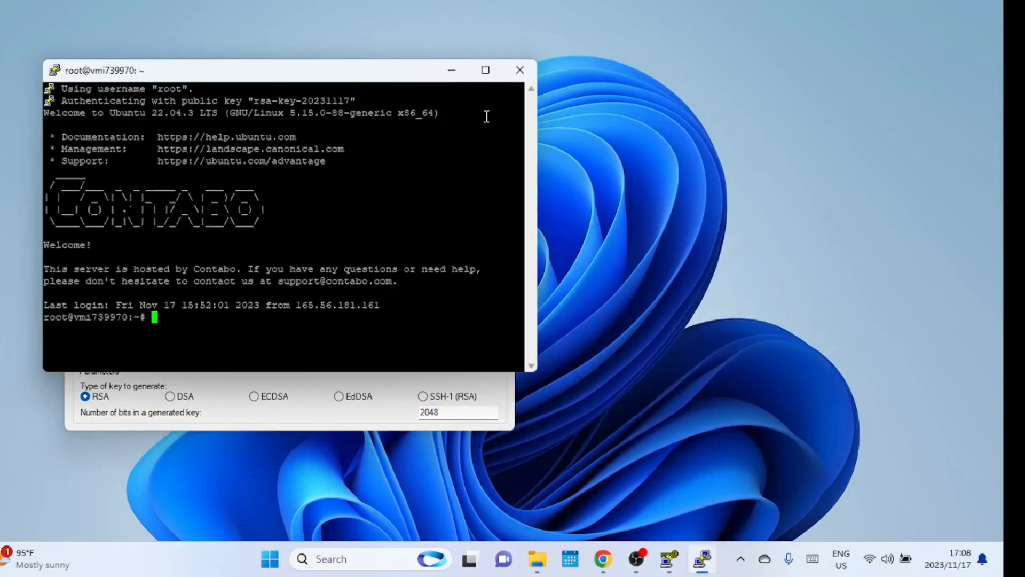
mouse_move(485, 86)
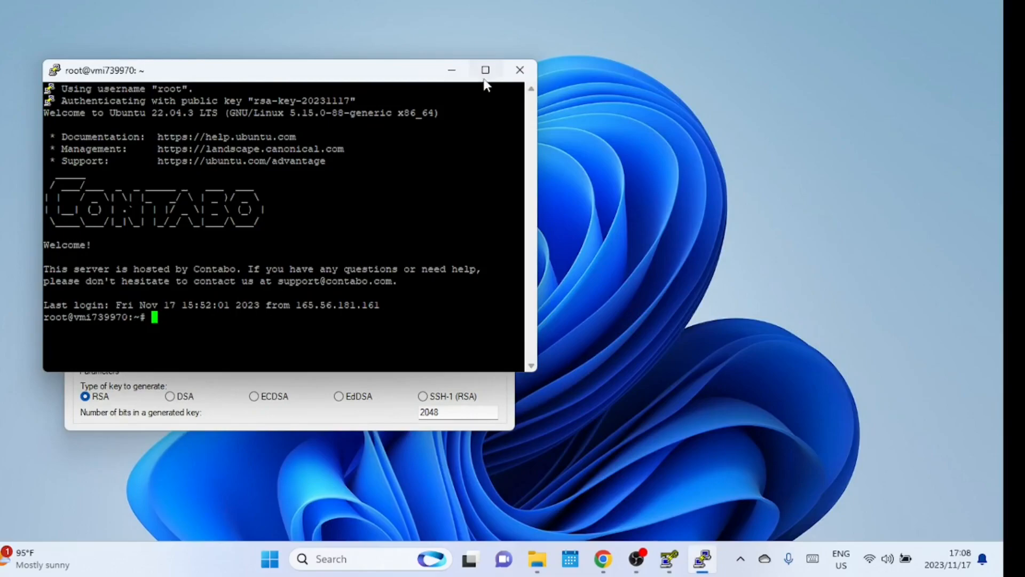
left_click(485, 70)
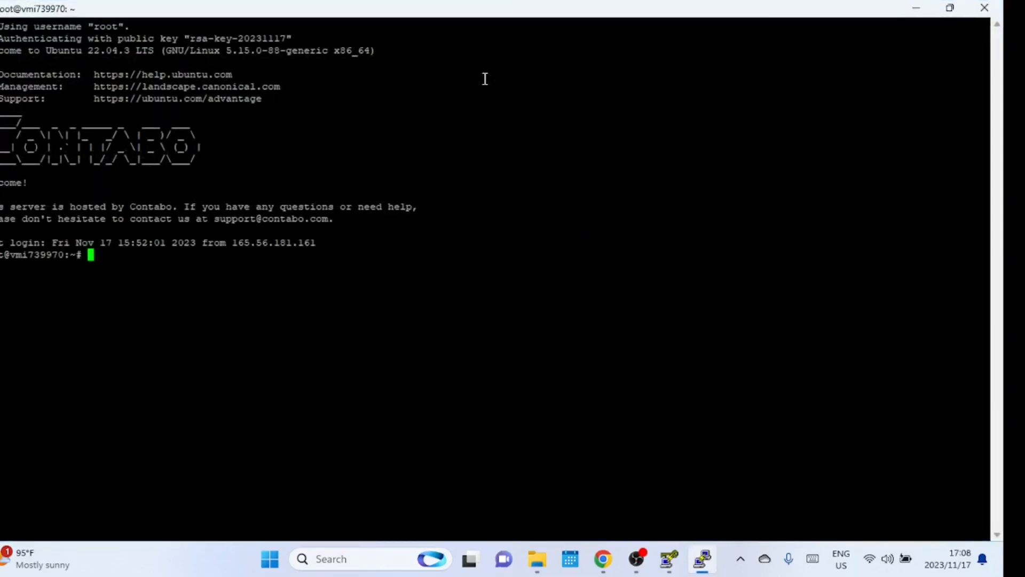